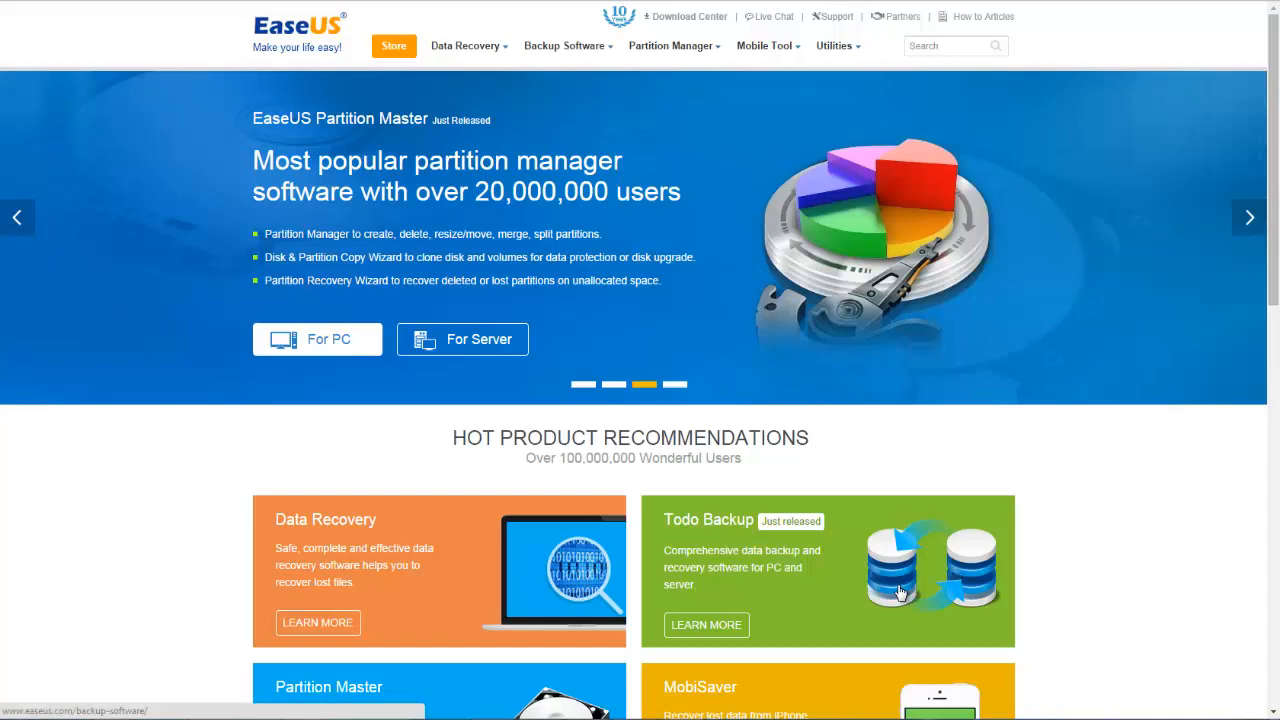
Reach the Todo Backup Free 7.0 product page via the Backup Software menu
left_click(676, 384)
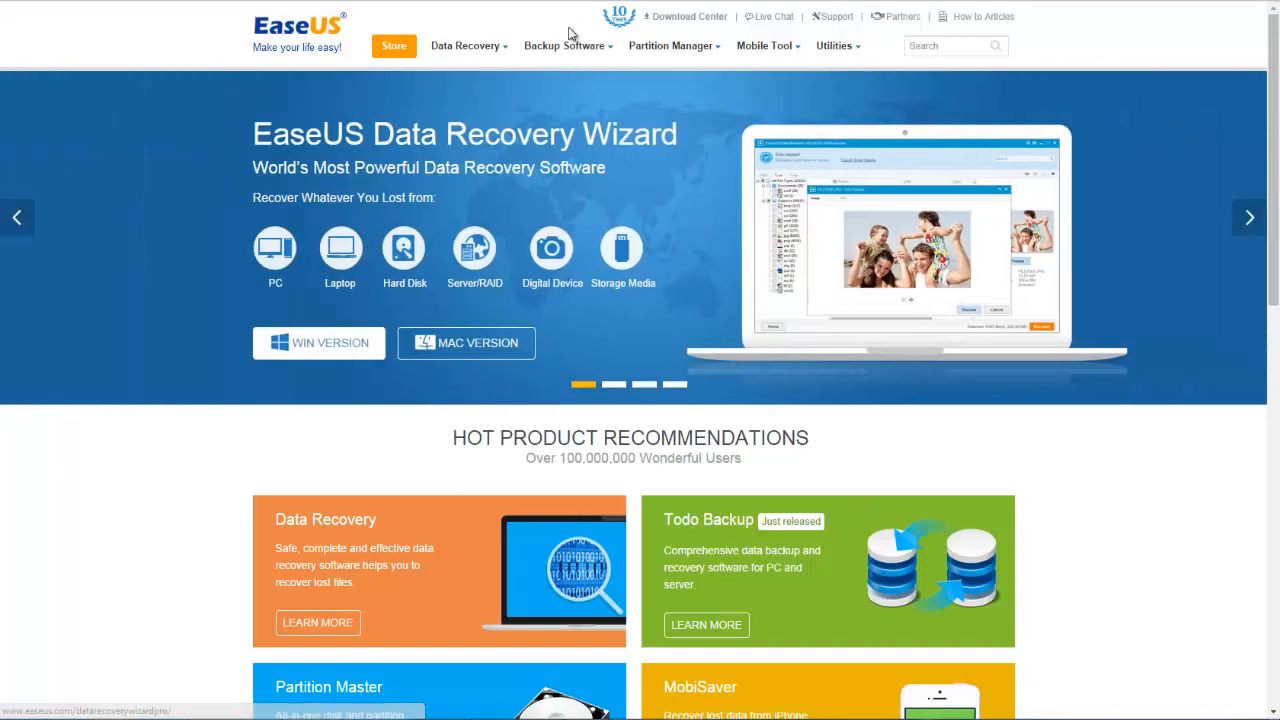
left_click(564, 44)
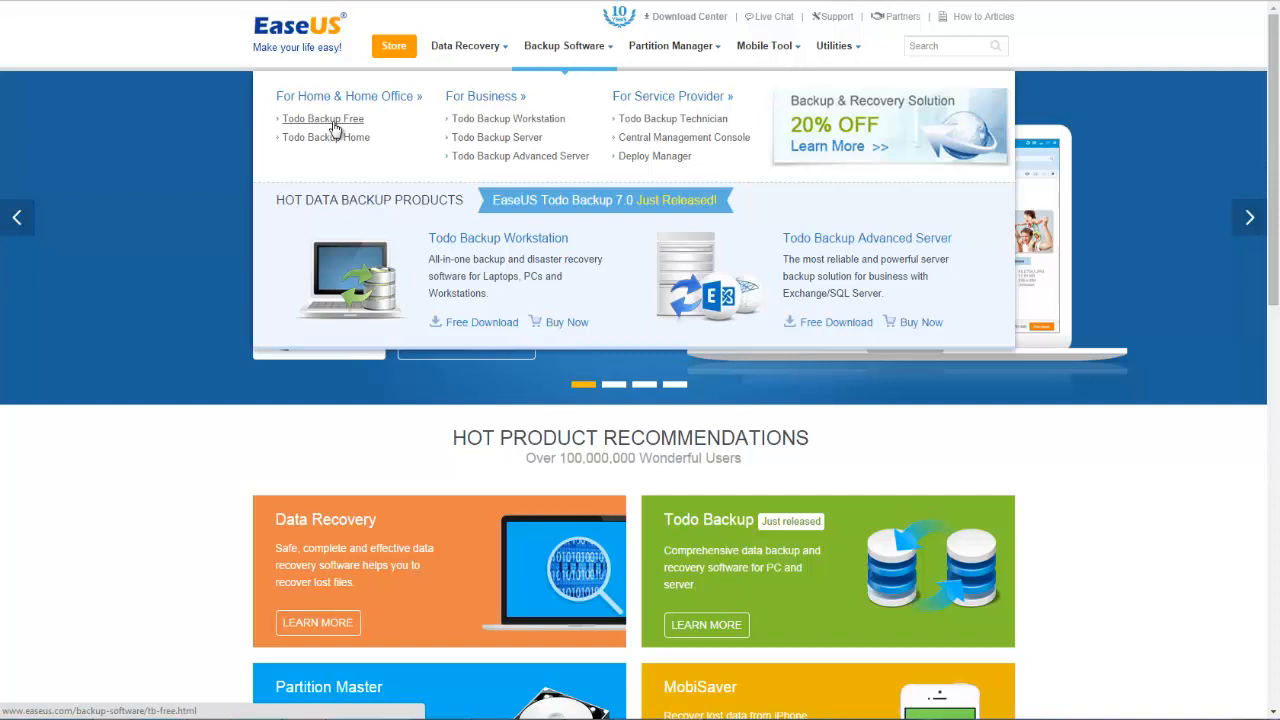
left_click(322, 118)
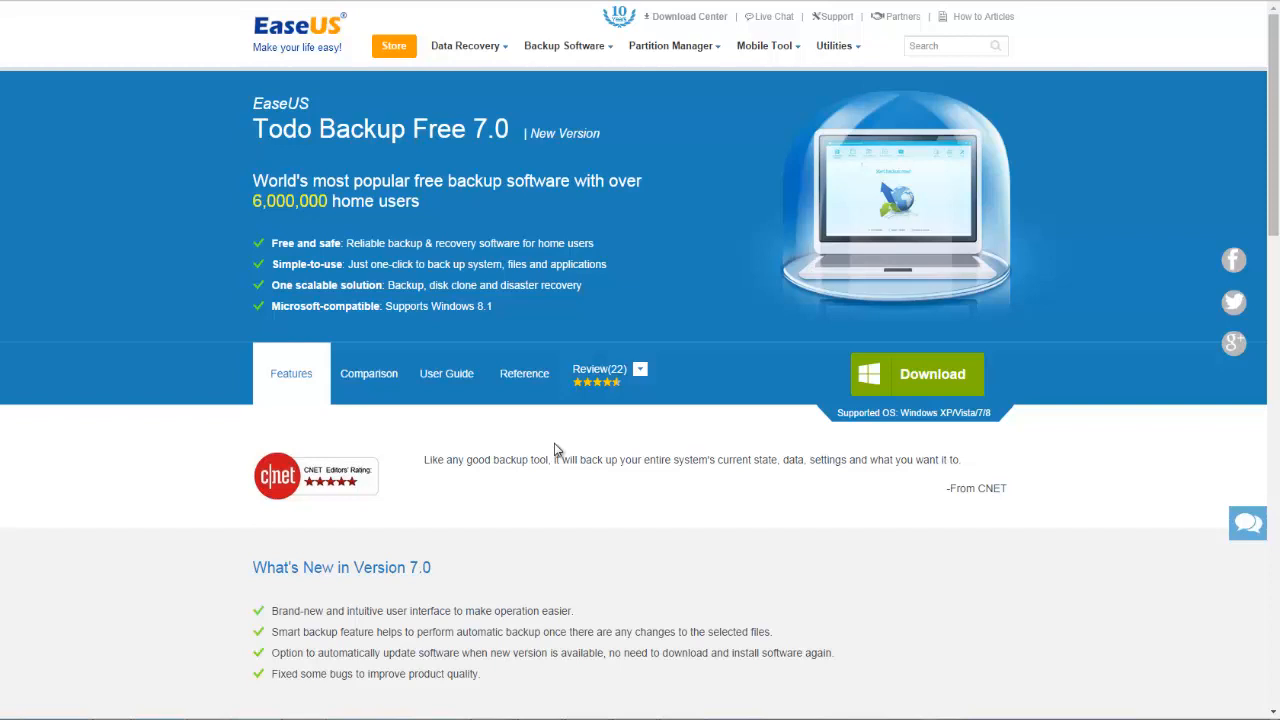
mouse_move(948, 378)
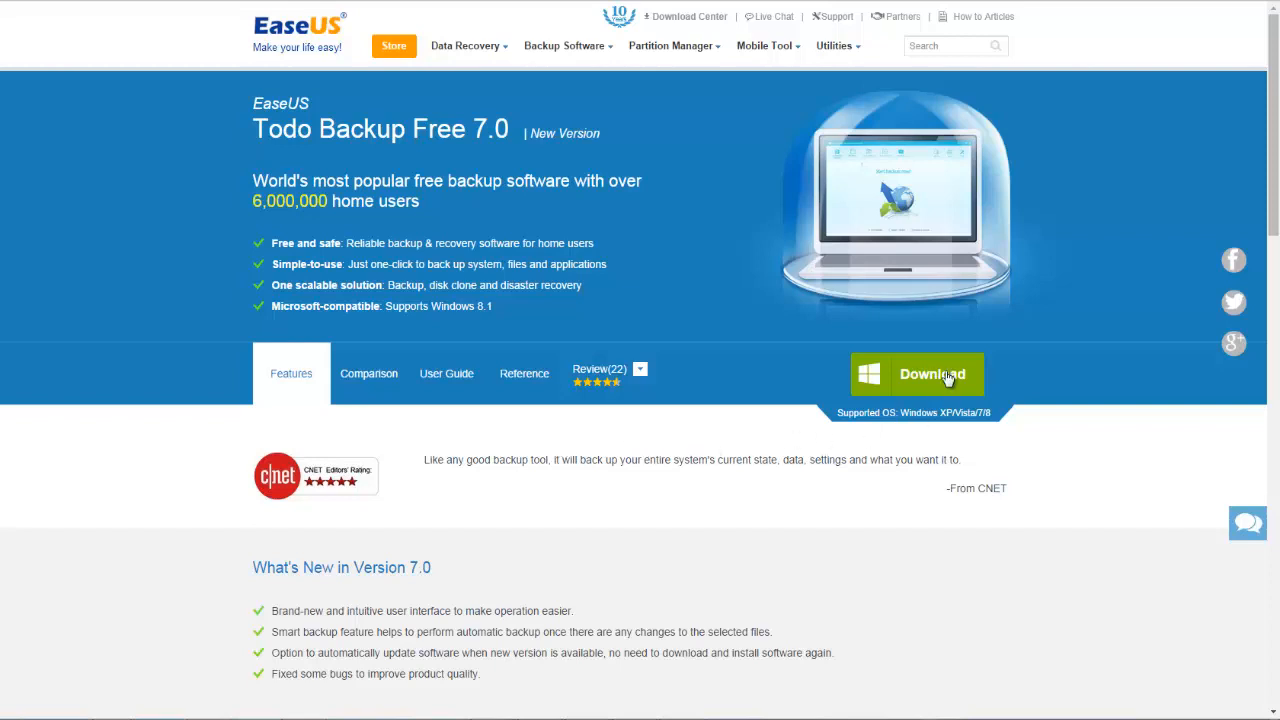
left_click(912, 374)
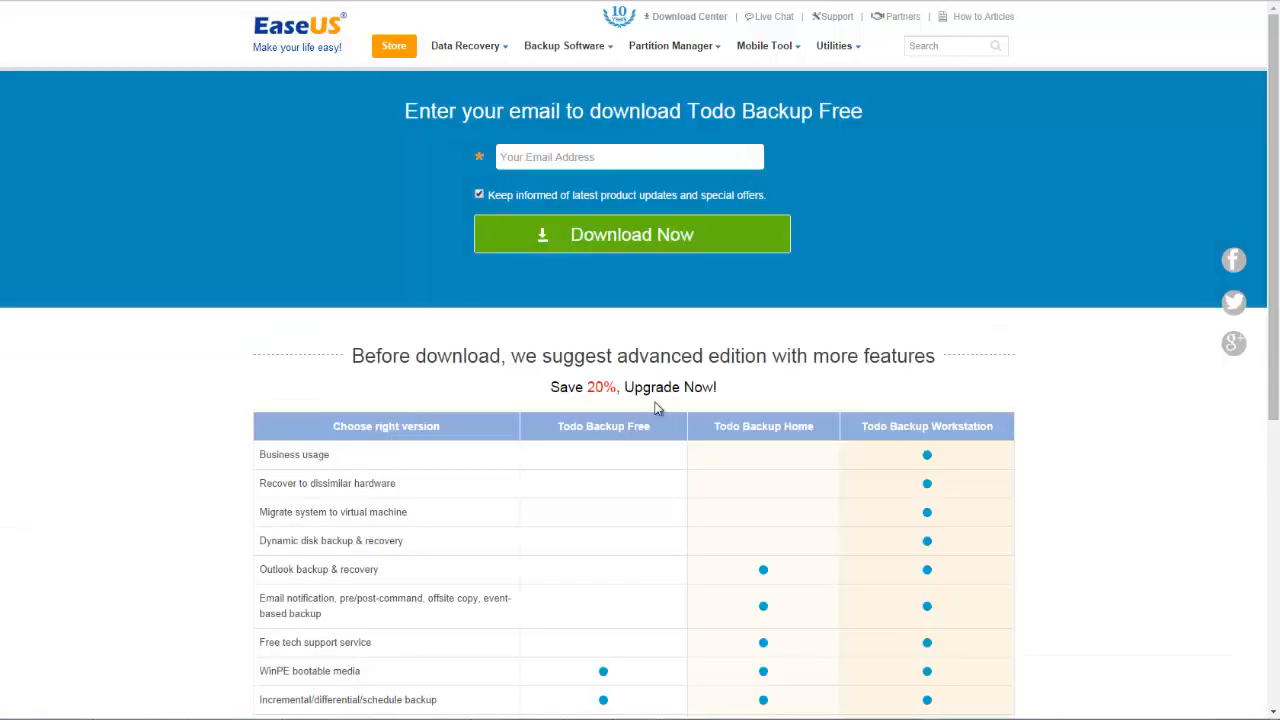
left_click(628, 156)
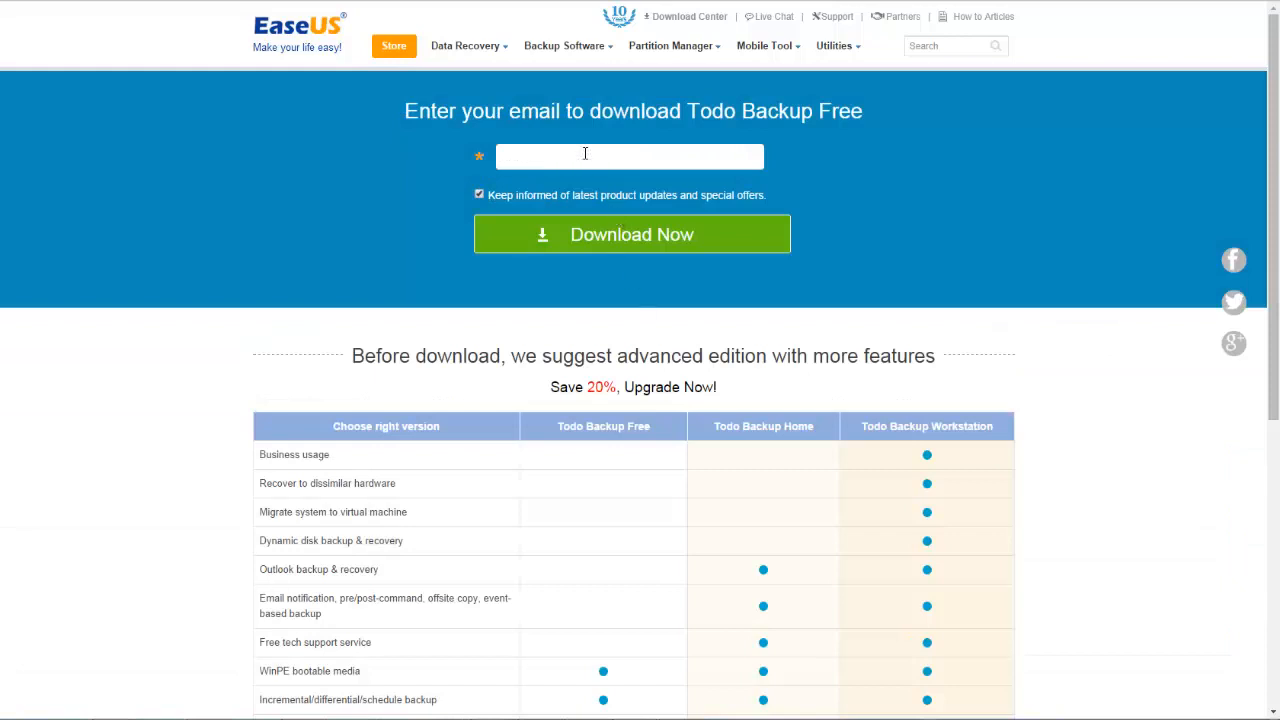
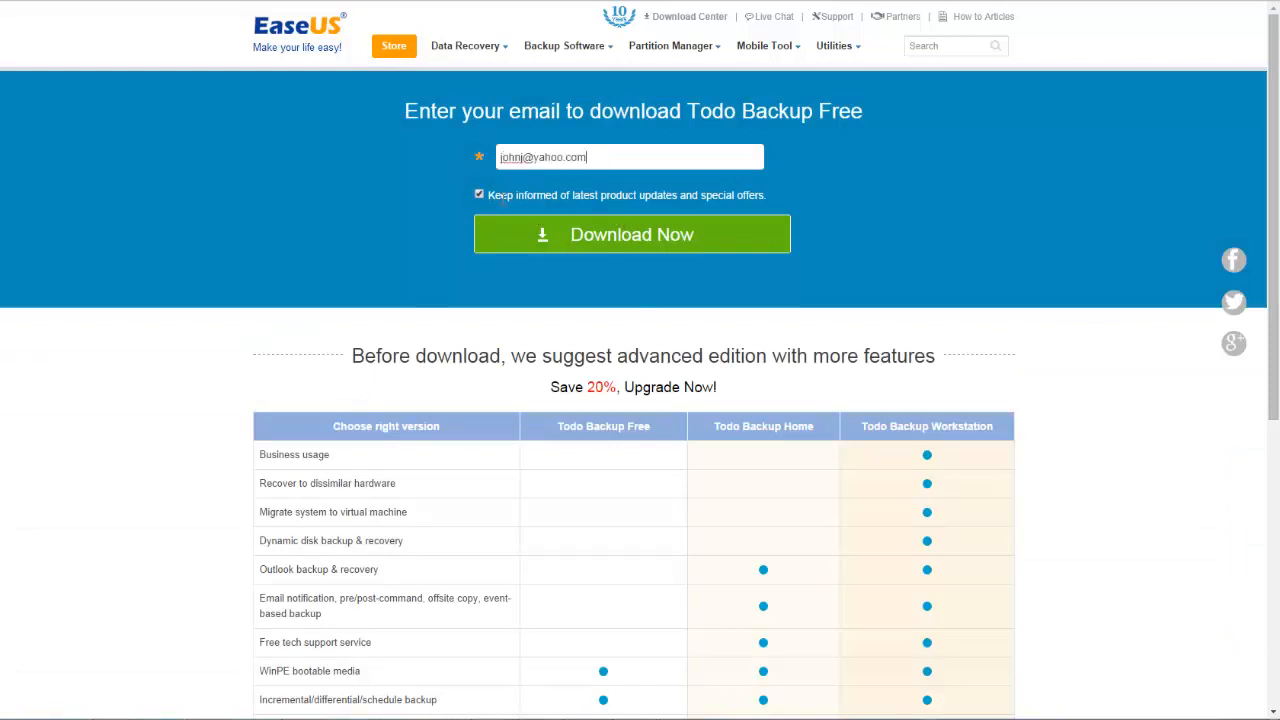
left_click(480, 194)
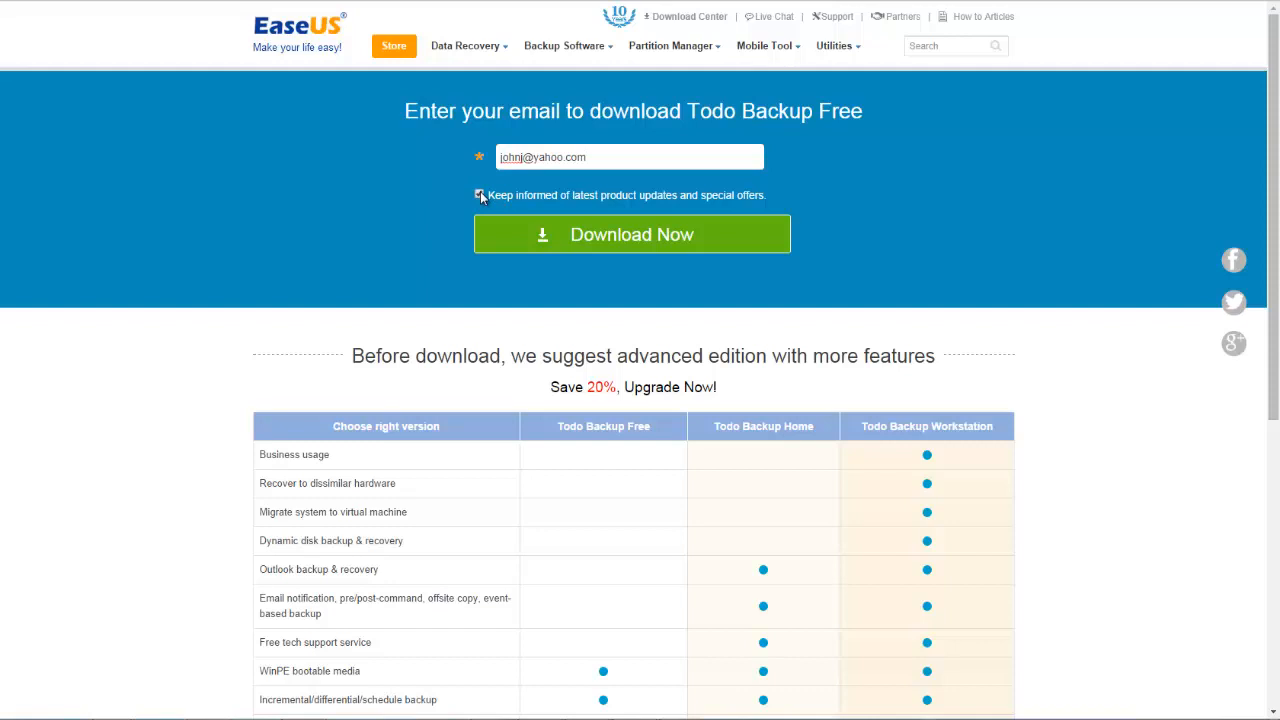
left_click(480, 194)
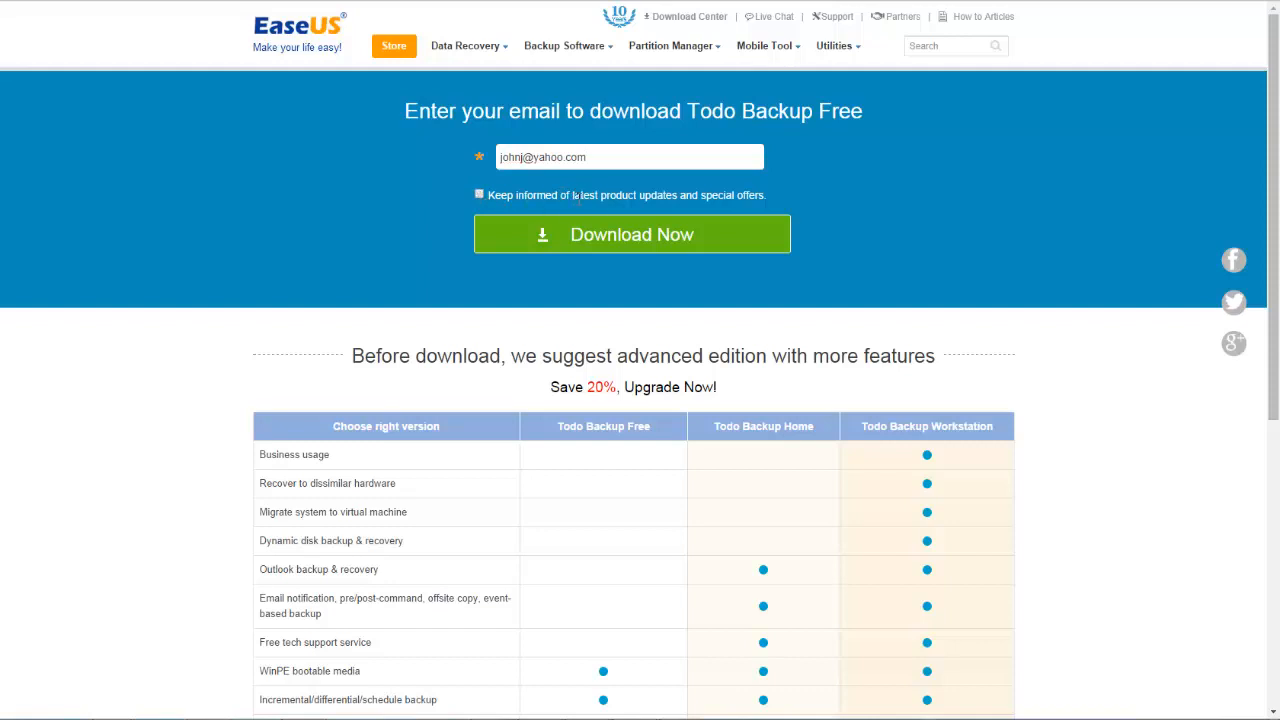
mouse_move(598, 222)
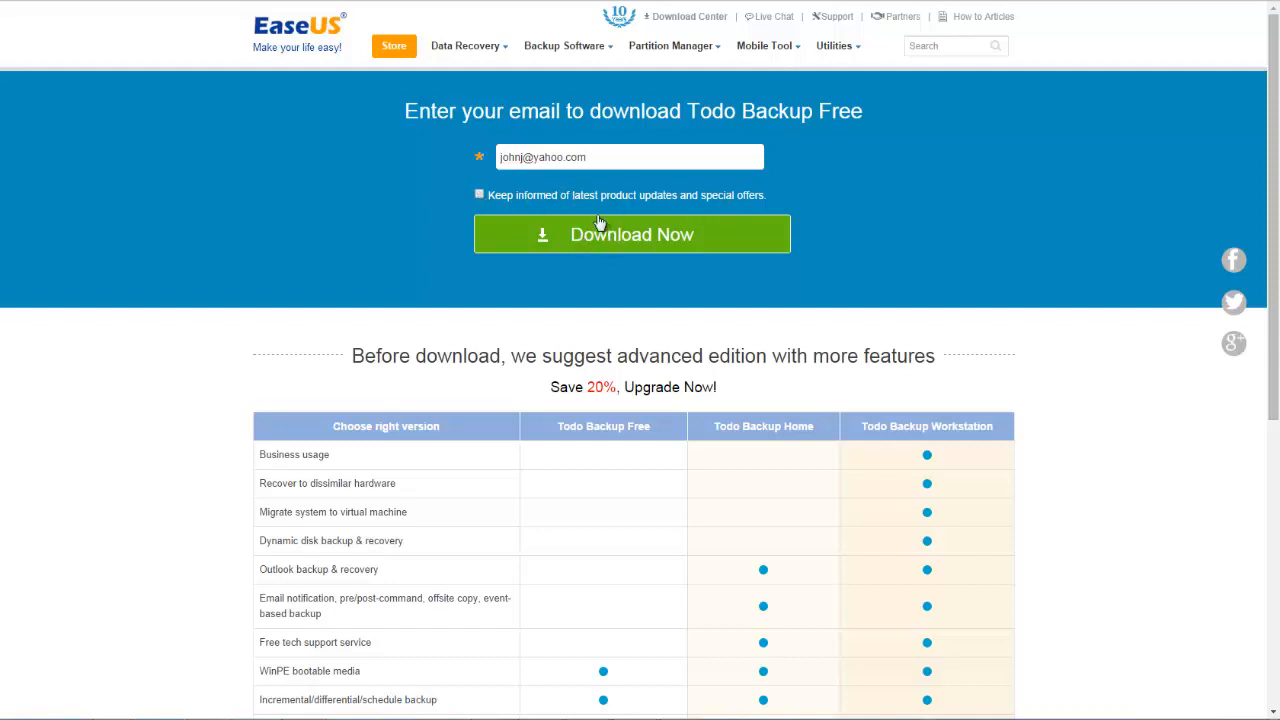
left_click(632, 234)
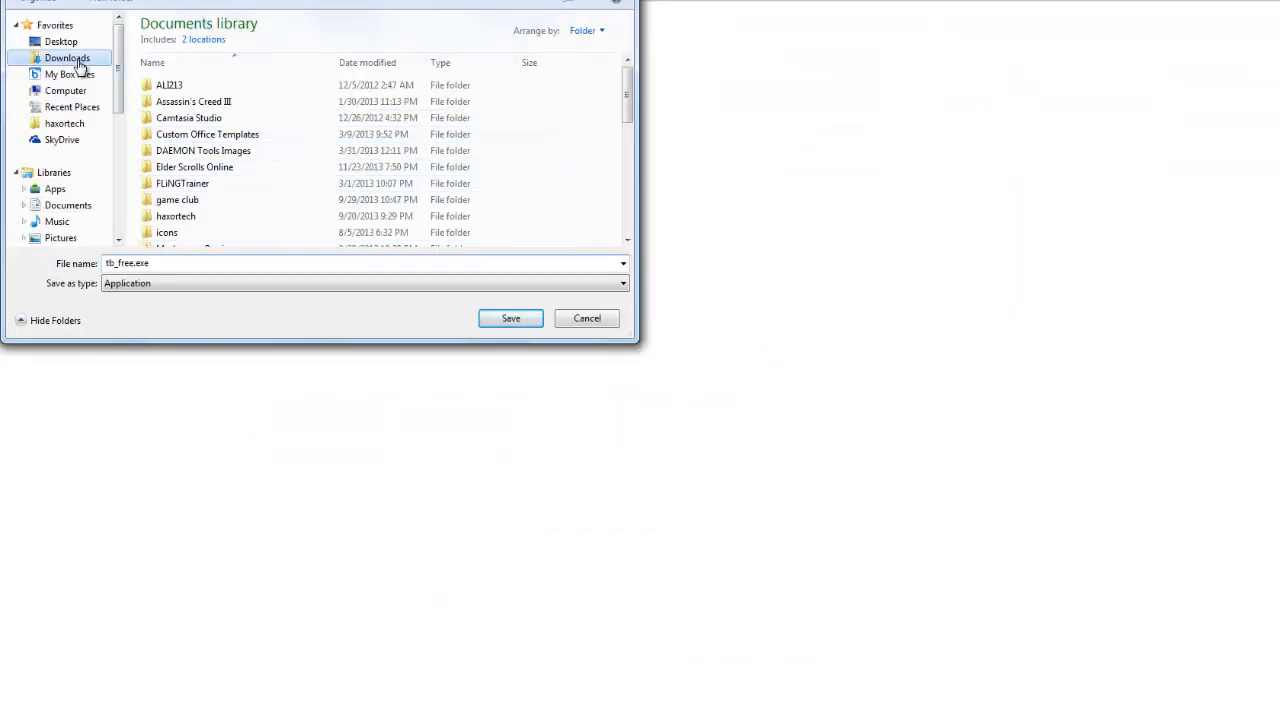
Save the tb_free.exe installer into the Downloads folder
left_click(68, 56)
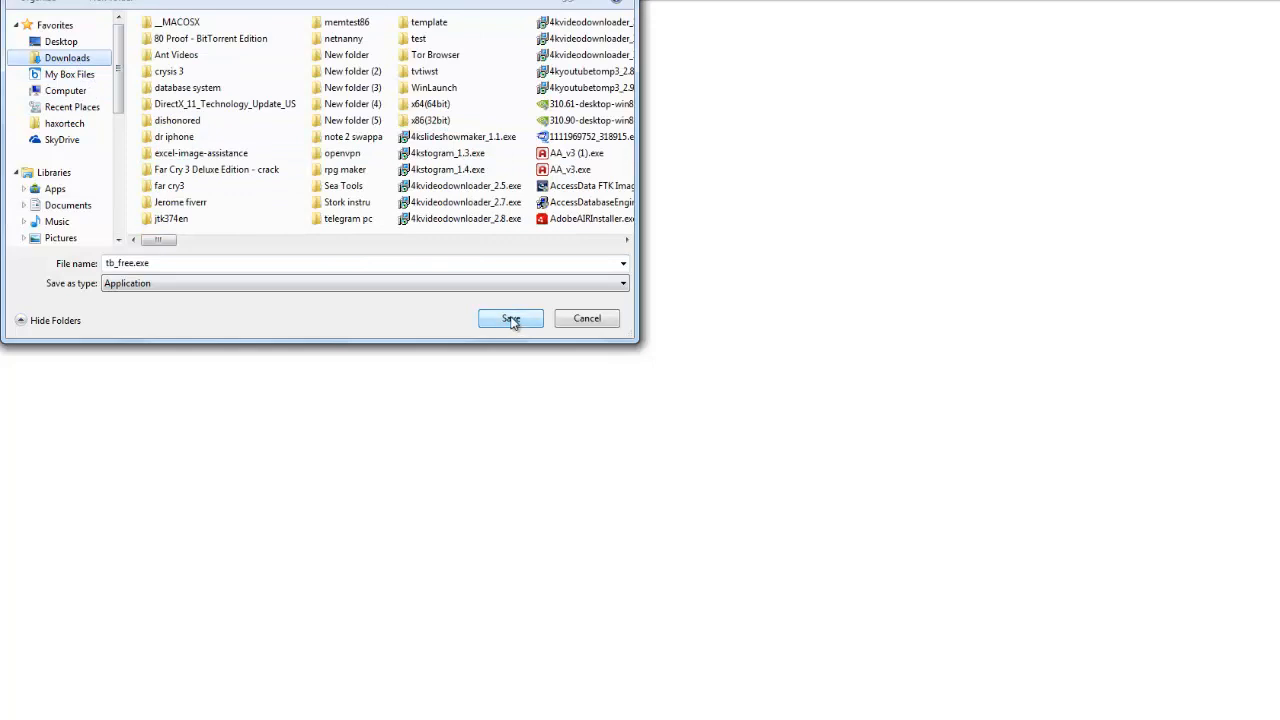
left_click(510, 318)
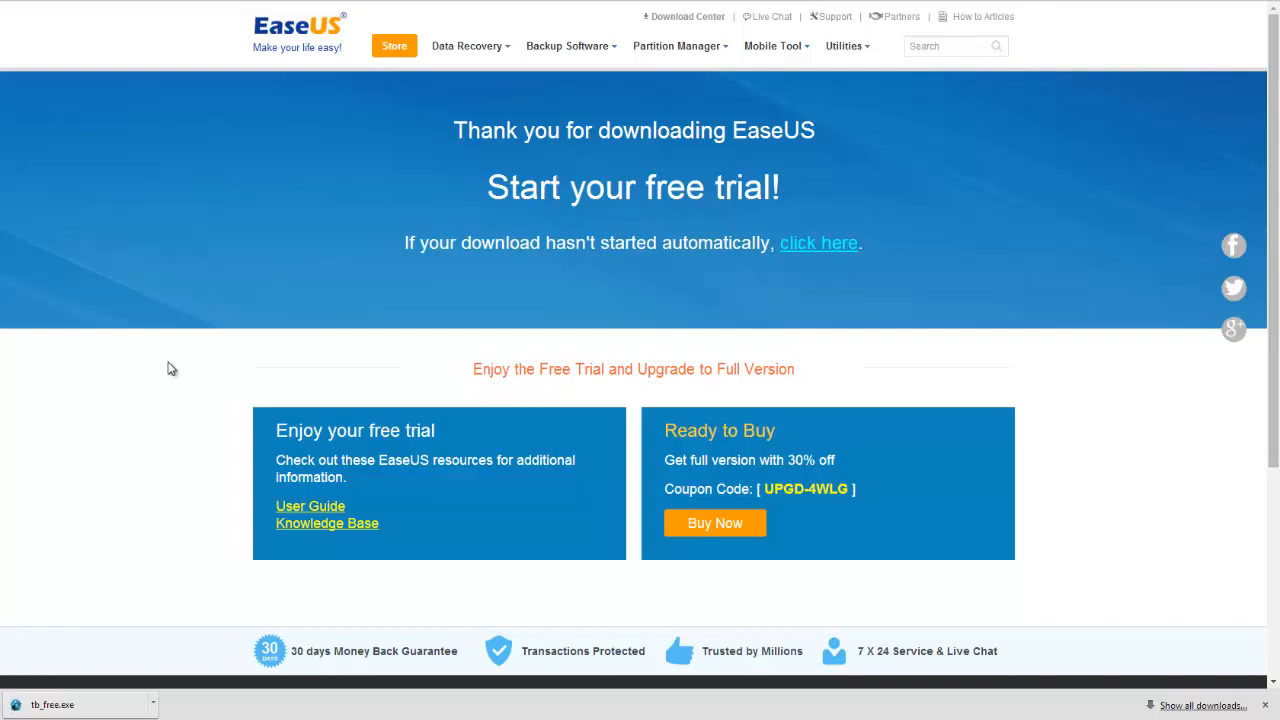
mouse_move(84, 708)
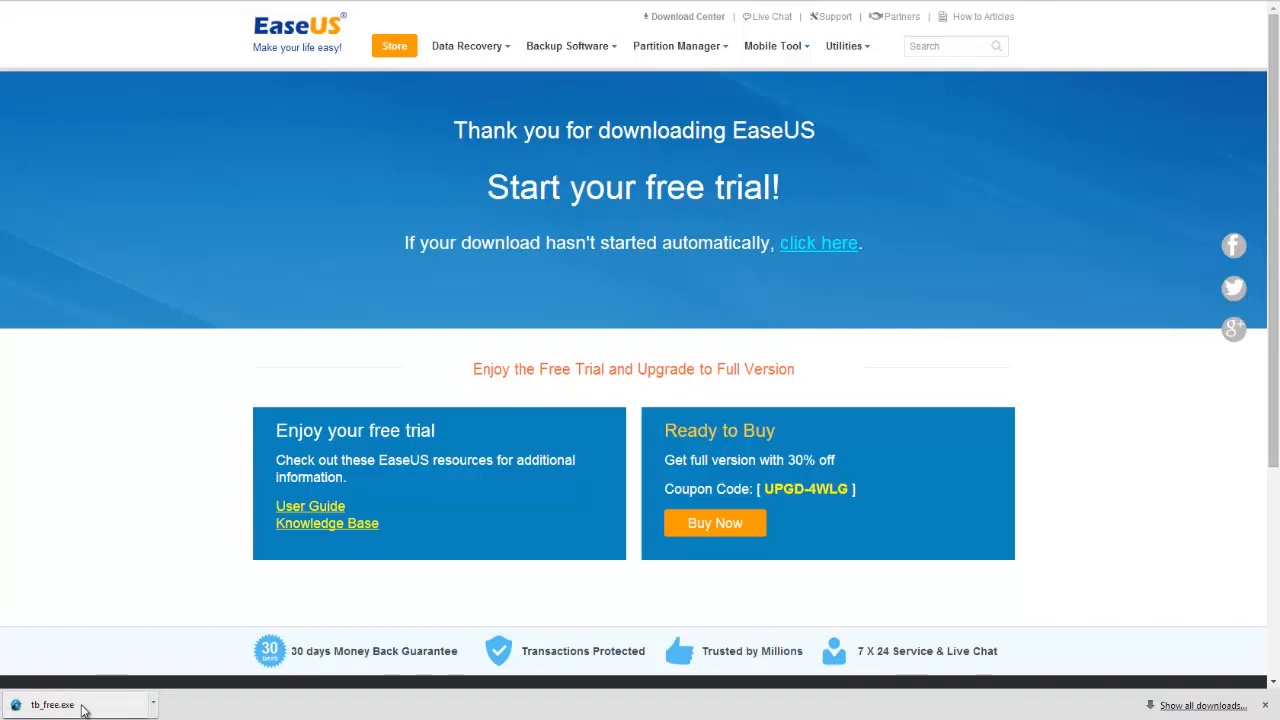
Run tb_free.exe, keep English as setup language and accept the license agreement
left_click(44, 704)
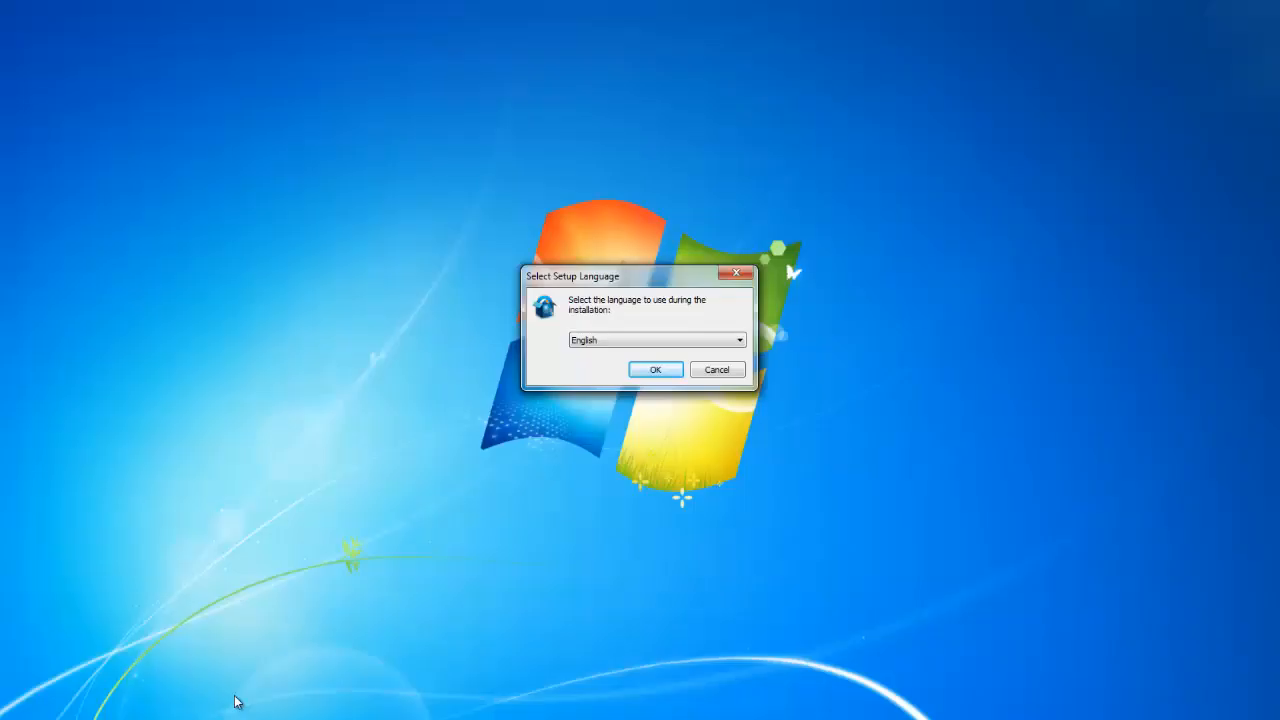
mouse_move(408, 520)
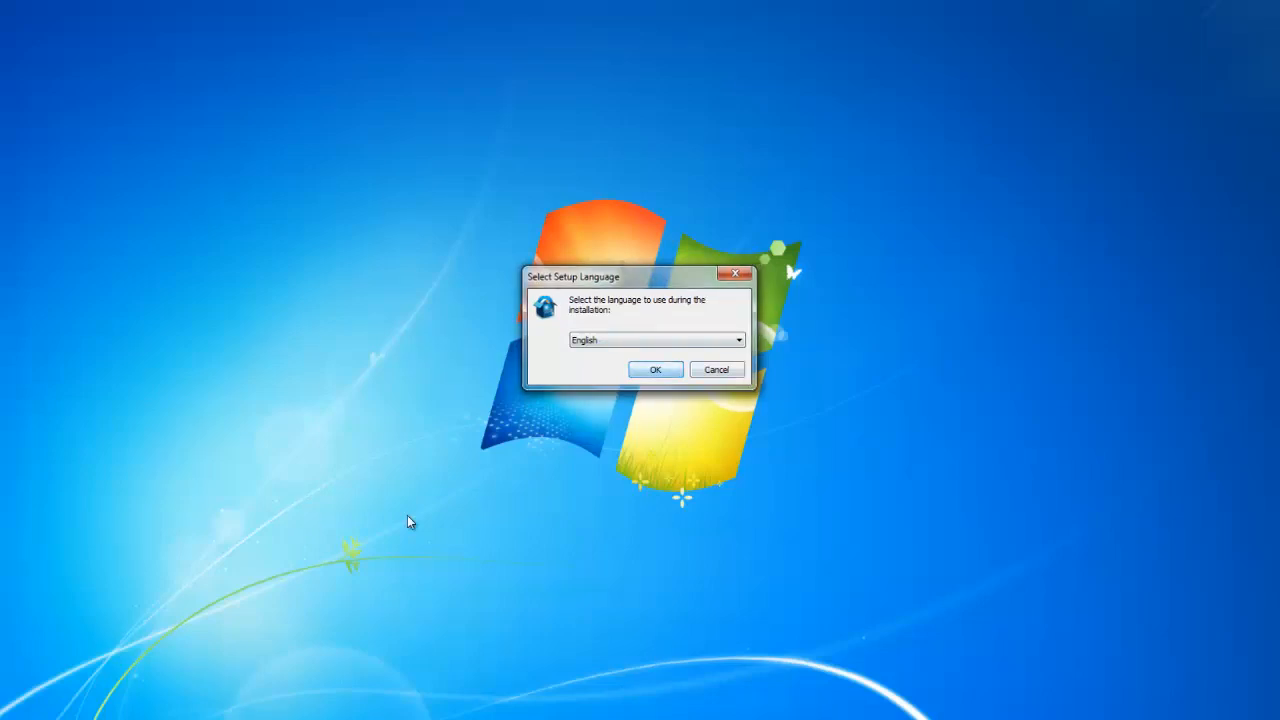
left_click(656, 368)
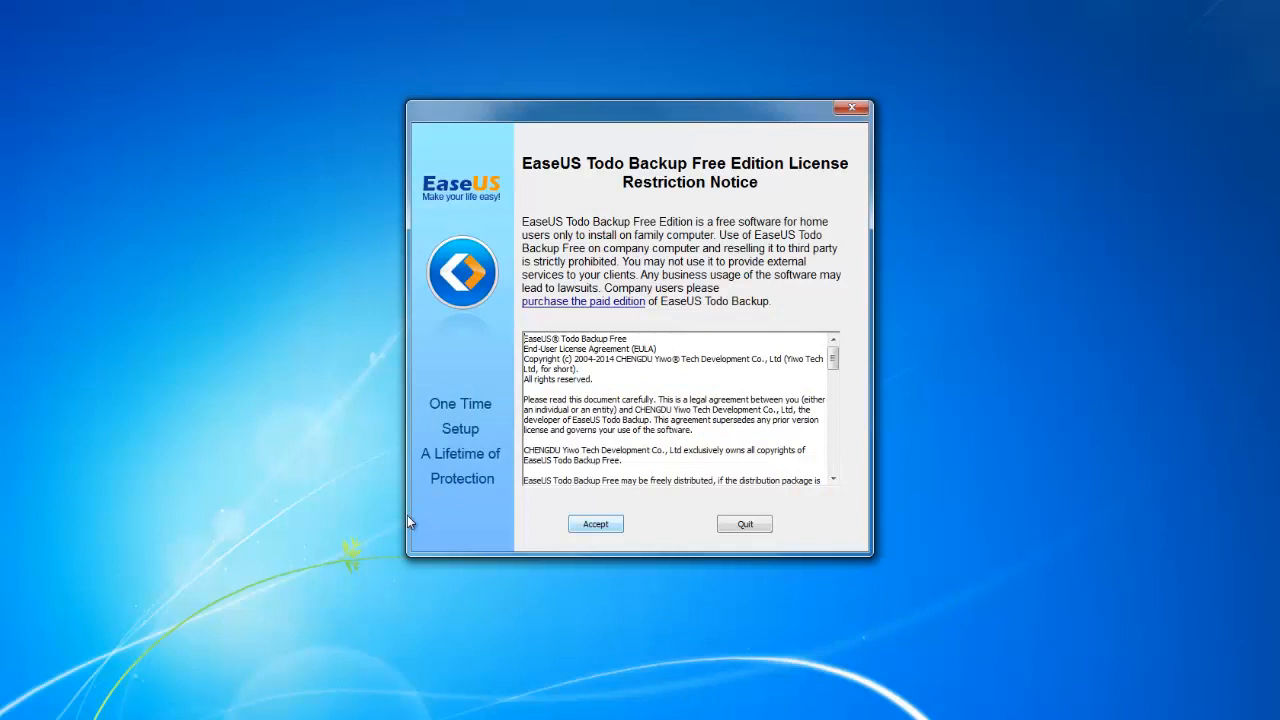
left_click(596, 524)
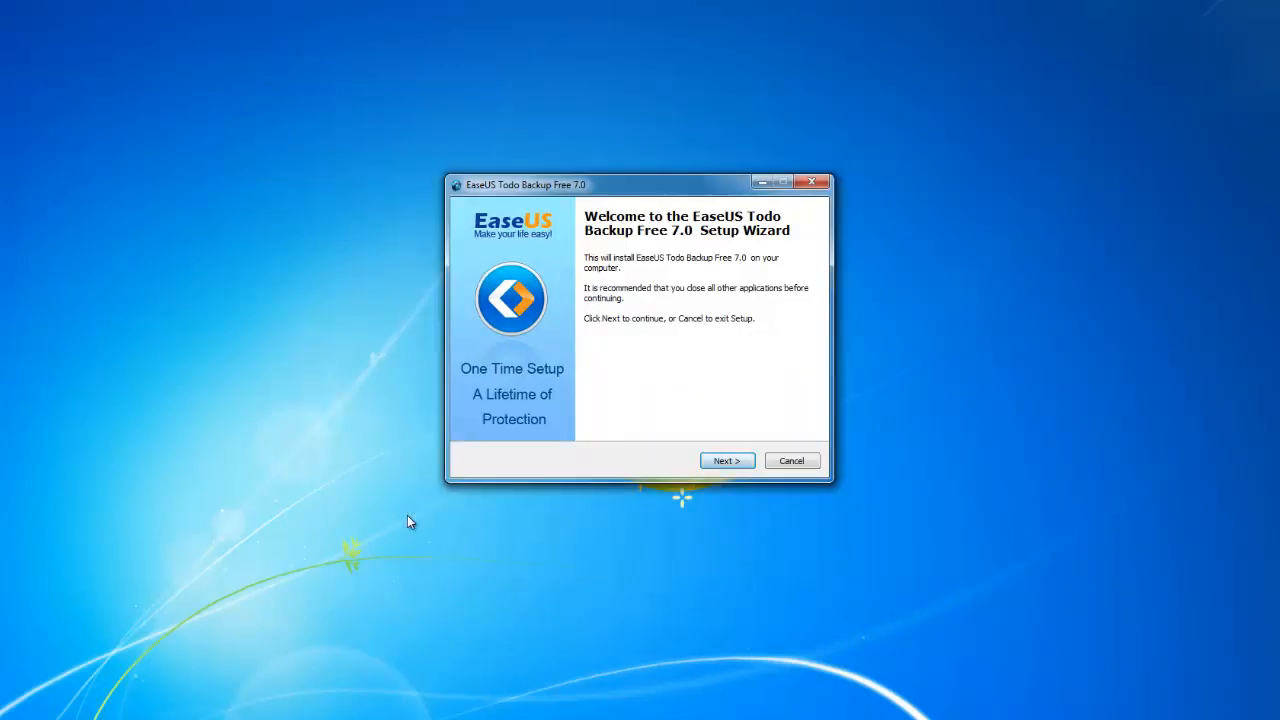
left_click(728, 460)
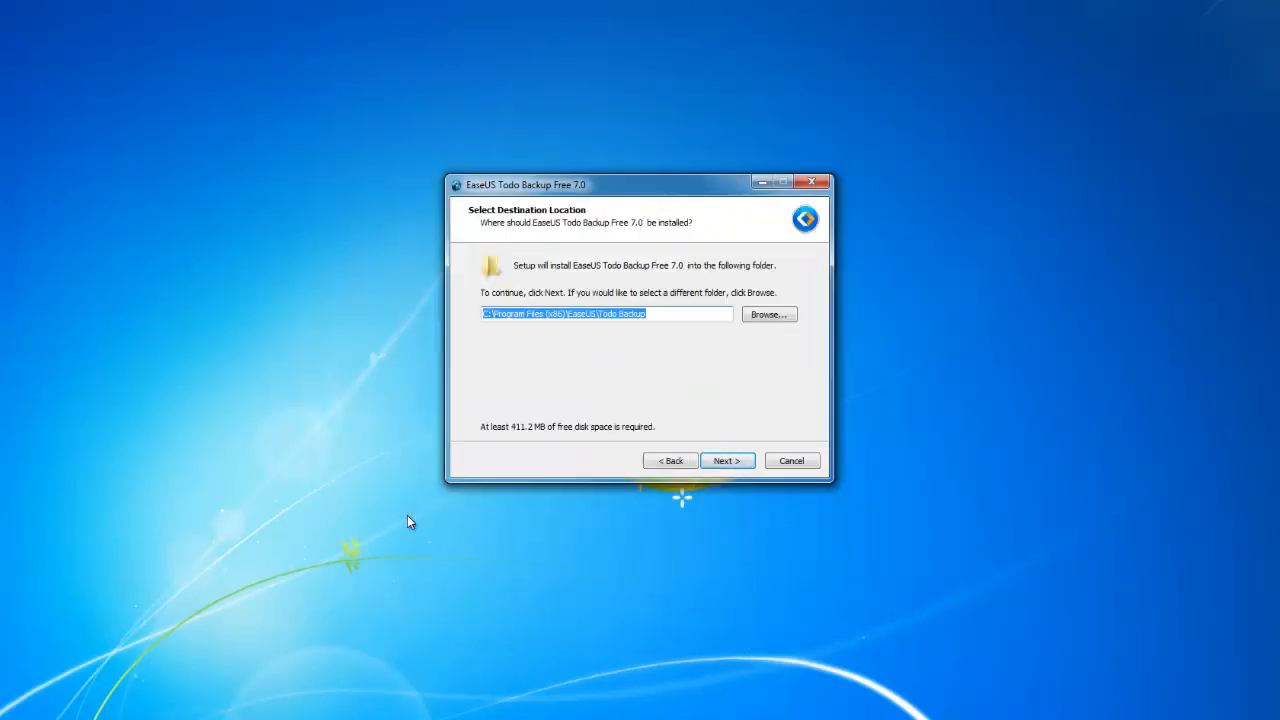
Install with the default folder and both additional tasks, then finish and launch Todo Backup
left_click(728, 460)
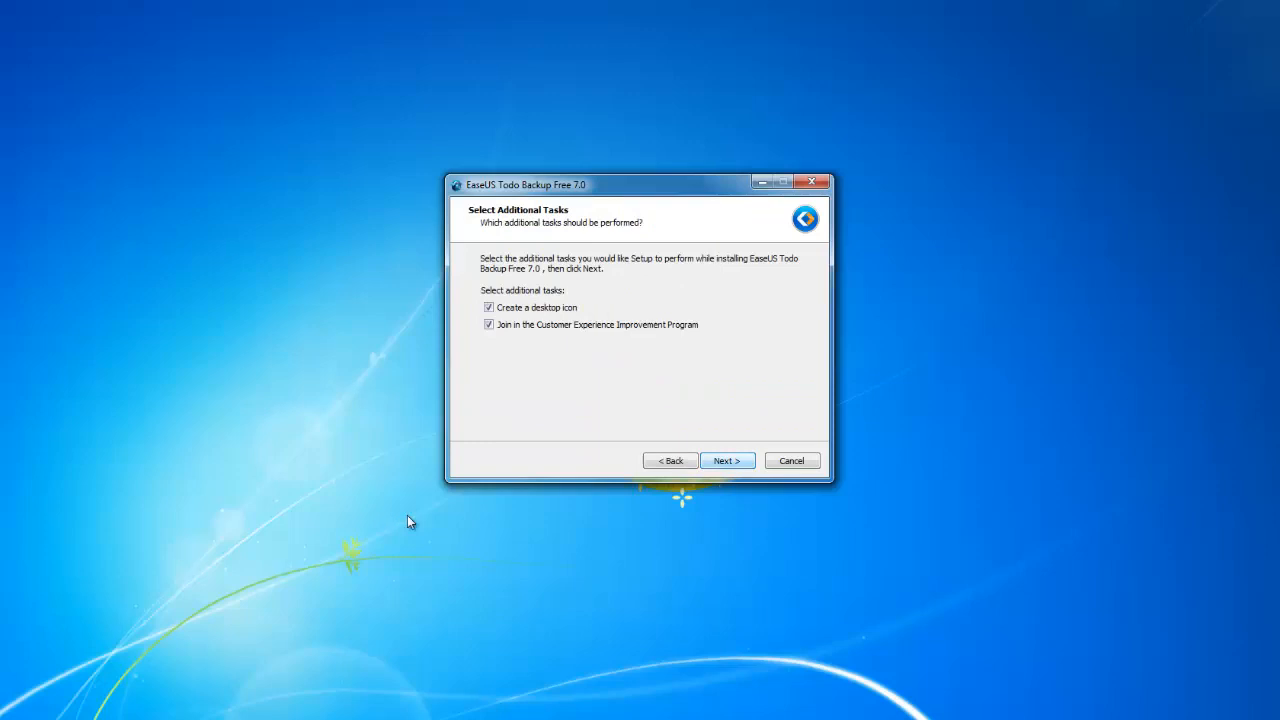
left_click(728, 460)
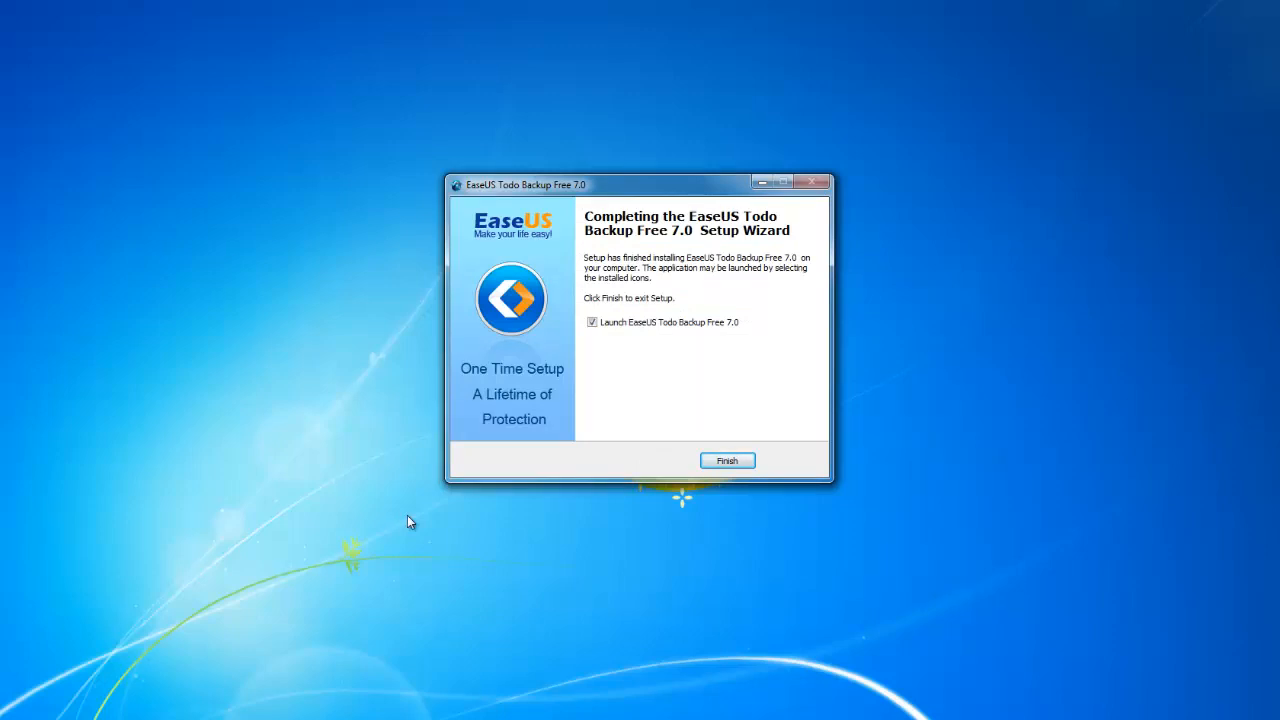
left_click(728, 460)
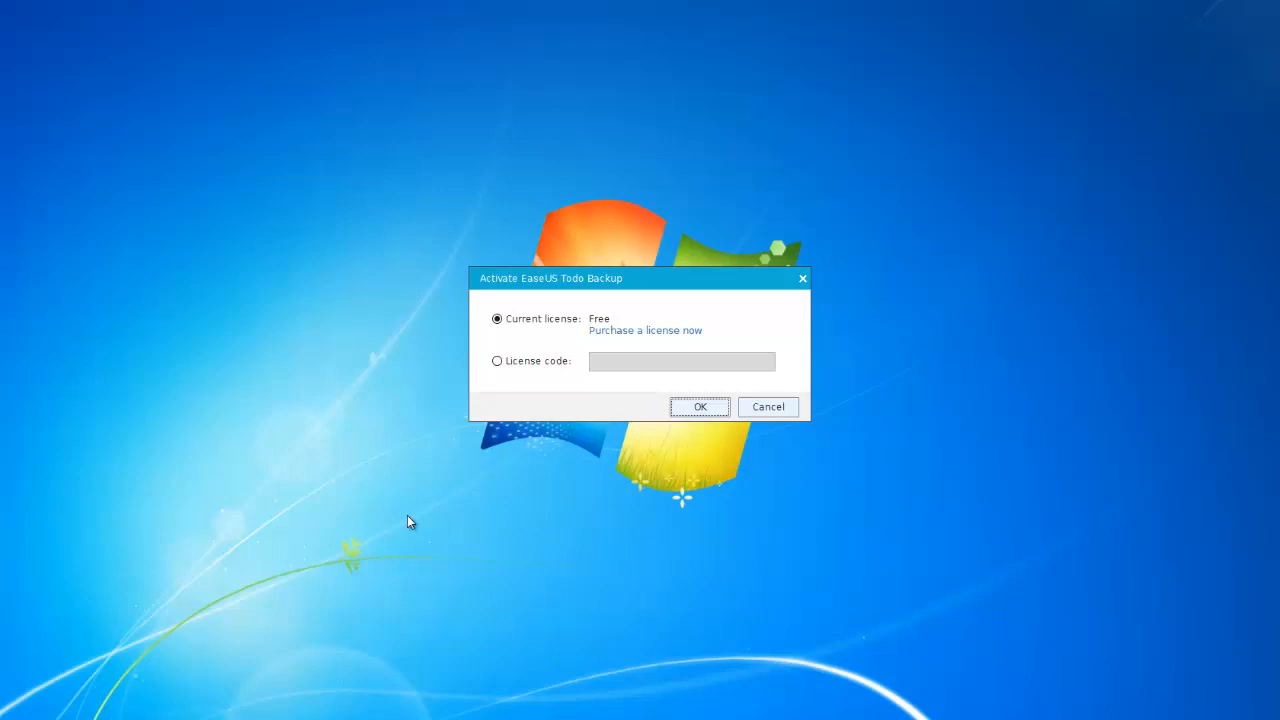
Keep the Free license so the main backup window appears
left_click(768, 406)
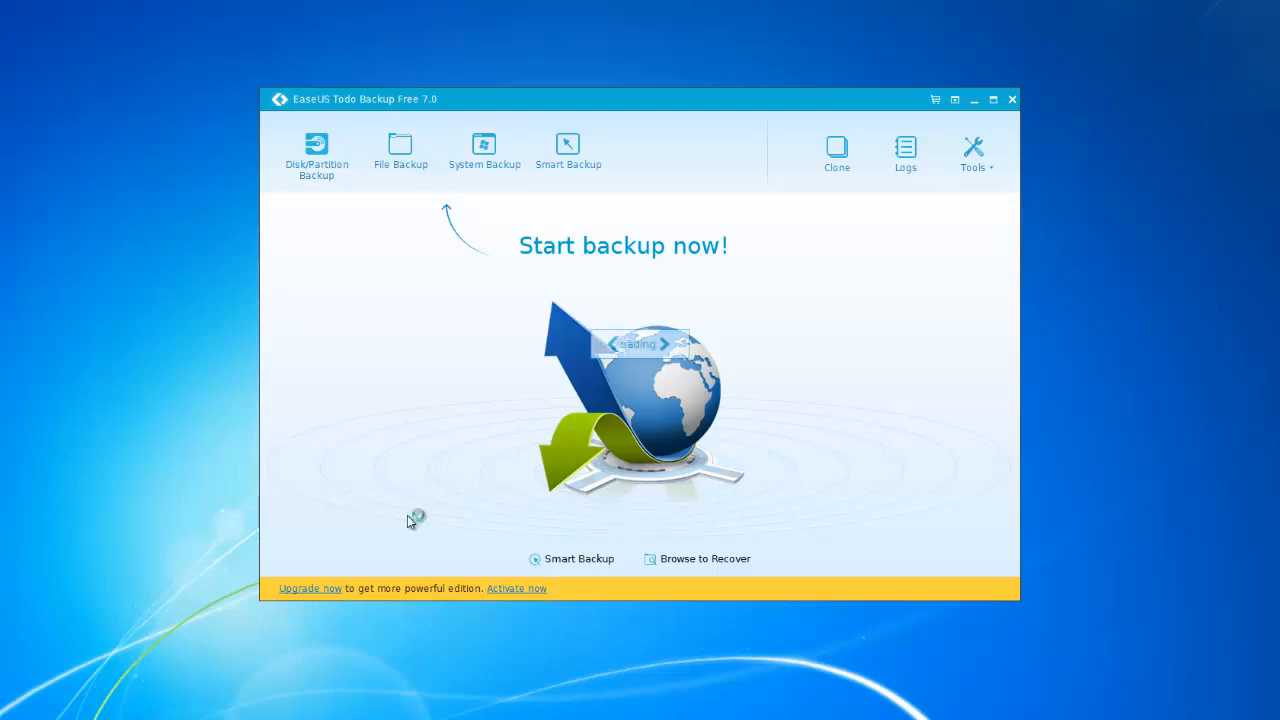
Start a file backup of the checked folders to H:\My Backups\ described as 'File Backup'
left_click(400, 150)
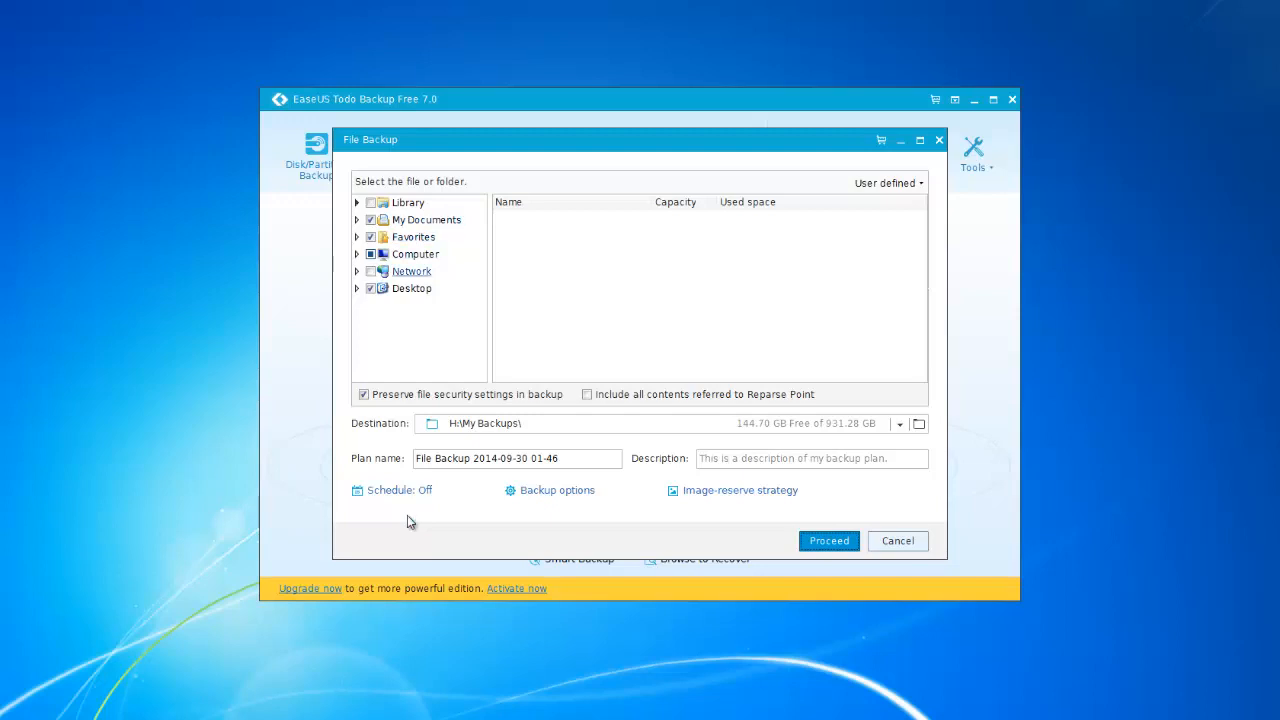
left_click(408, 202)
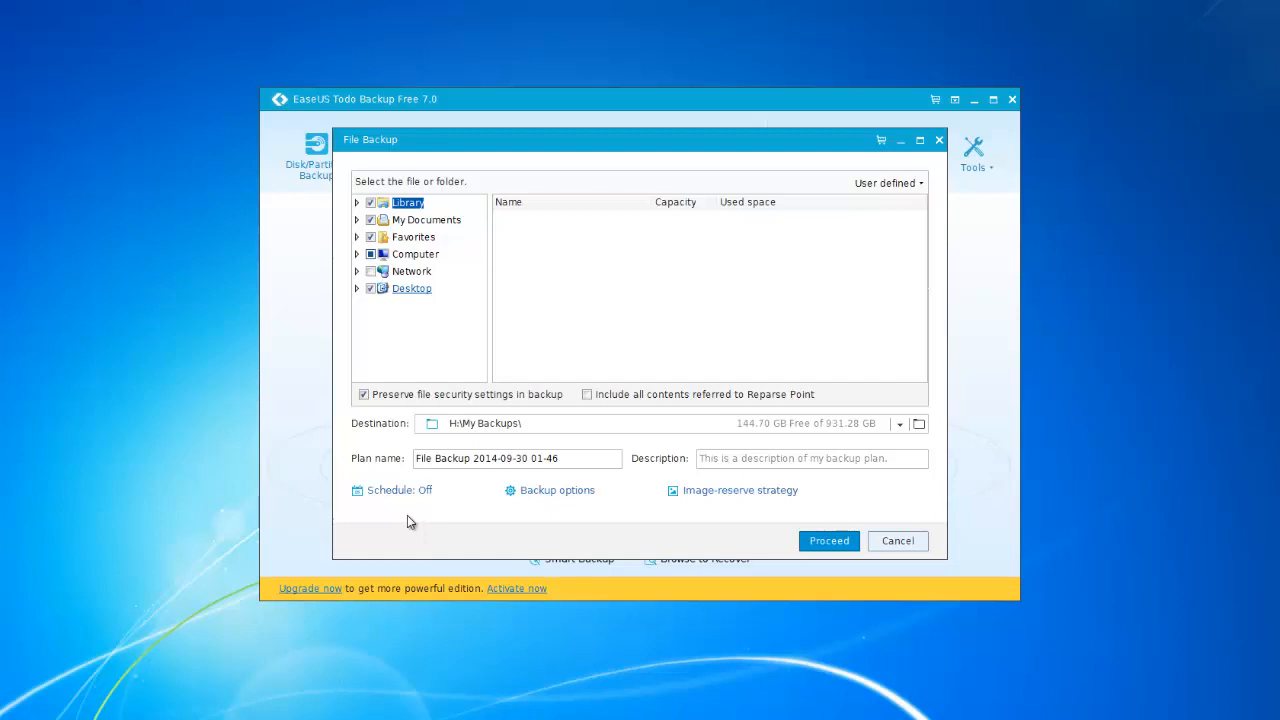
left_click(810, 458)
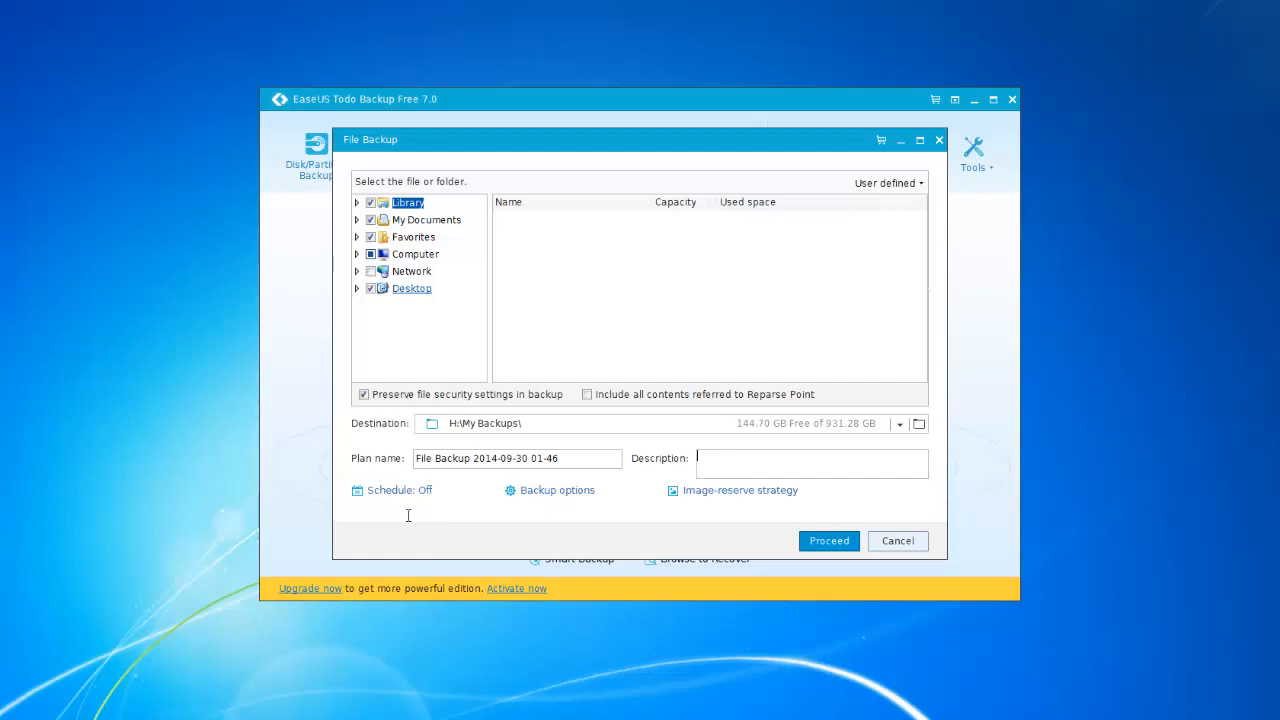
type("File Backup")
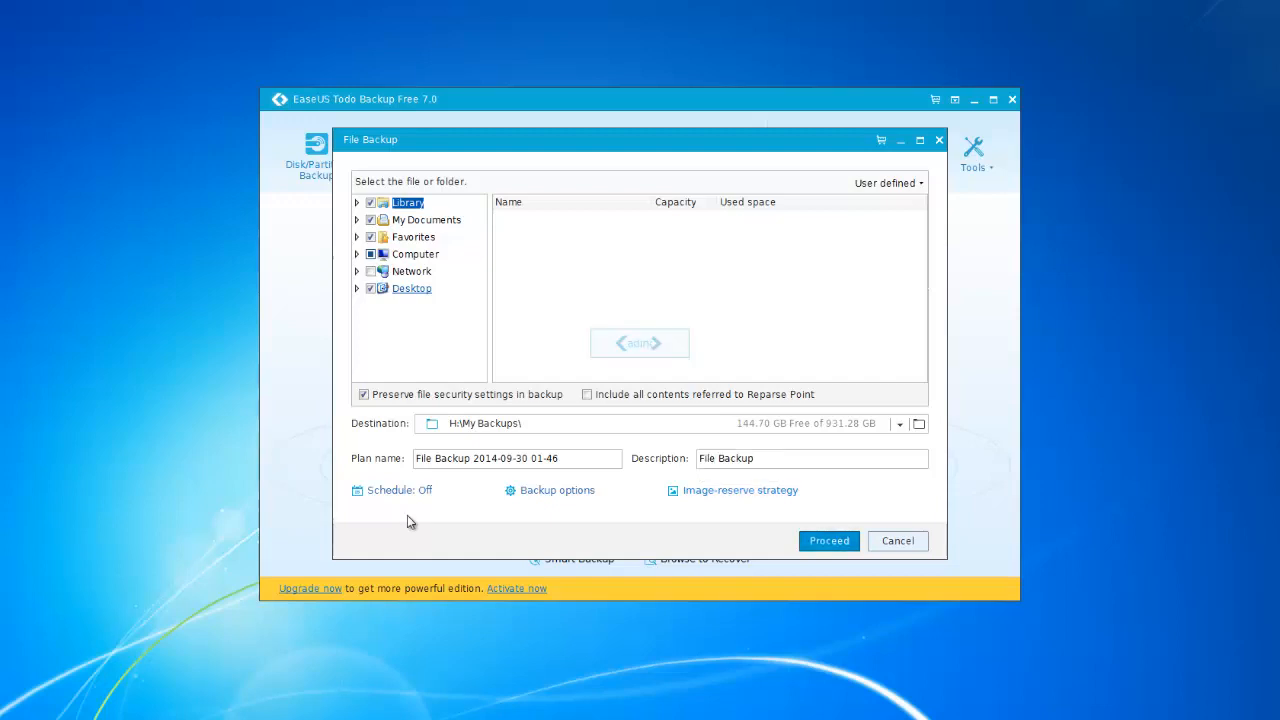
left_click(828, 540)
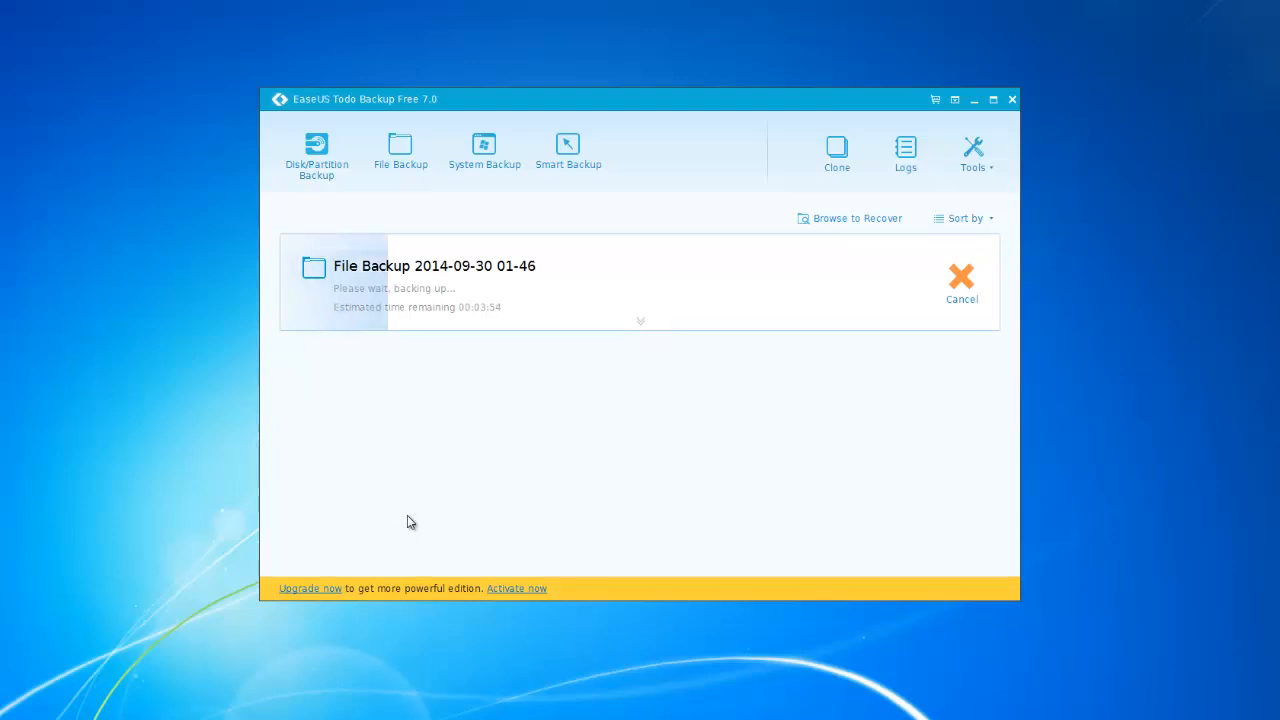
Expand the running file backup's log, then begin a Windows 7 system backup plan
left_click(640, 320)
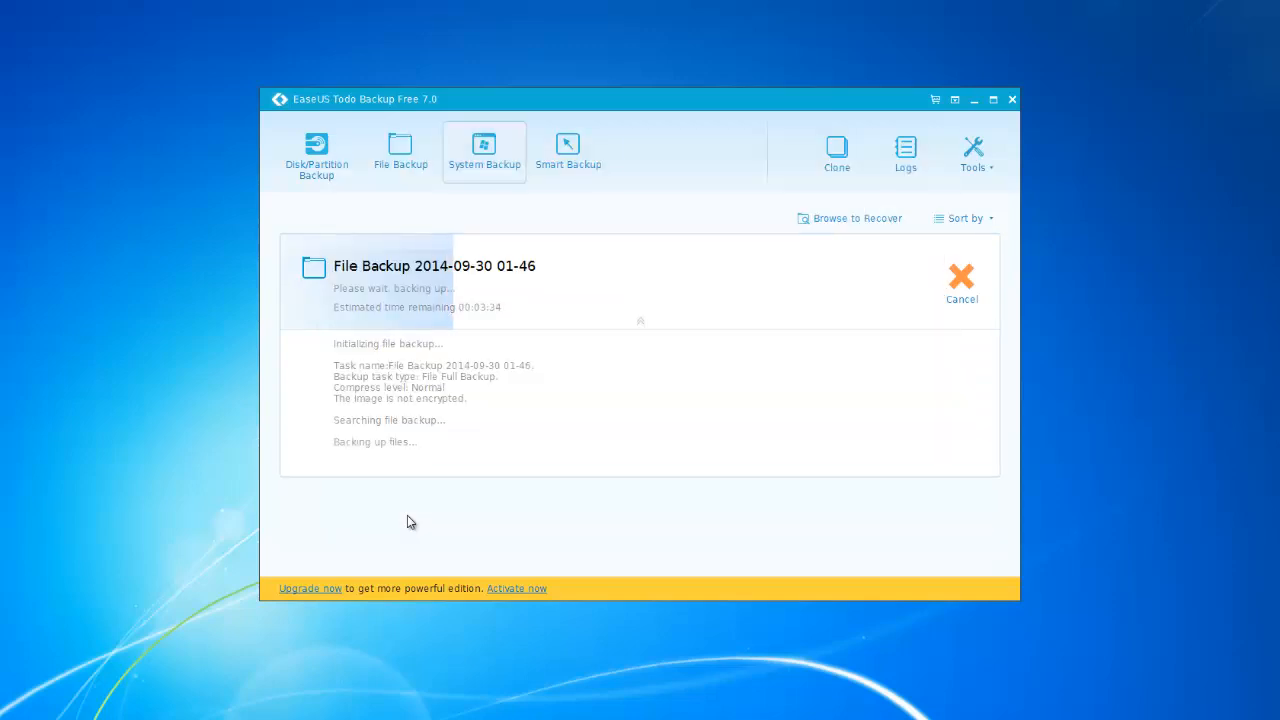
left_click(484, 150)
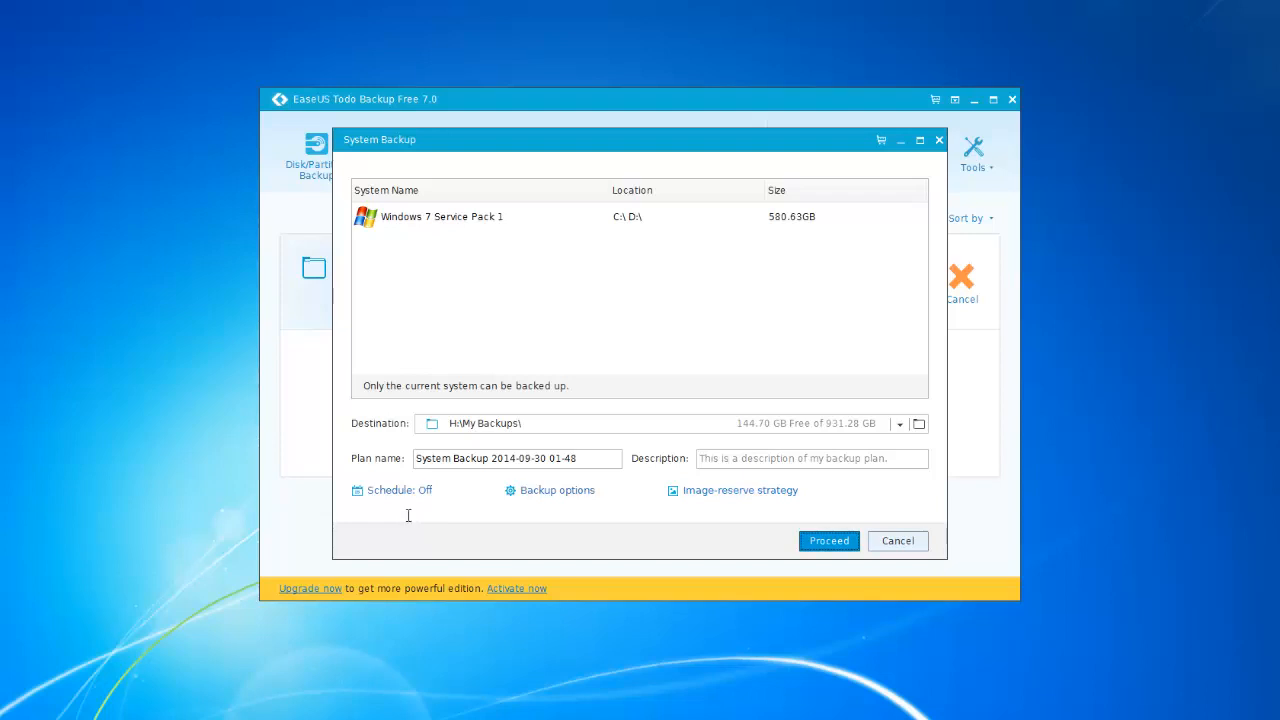
mouse_move(410, 522)
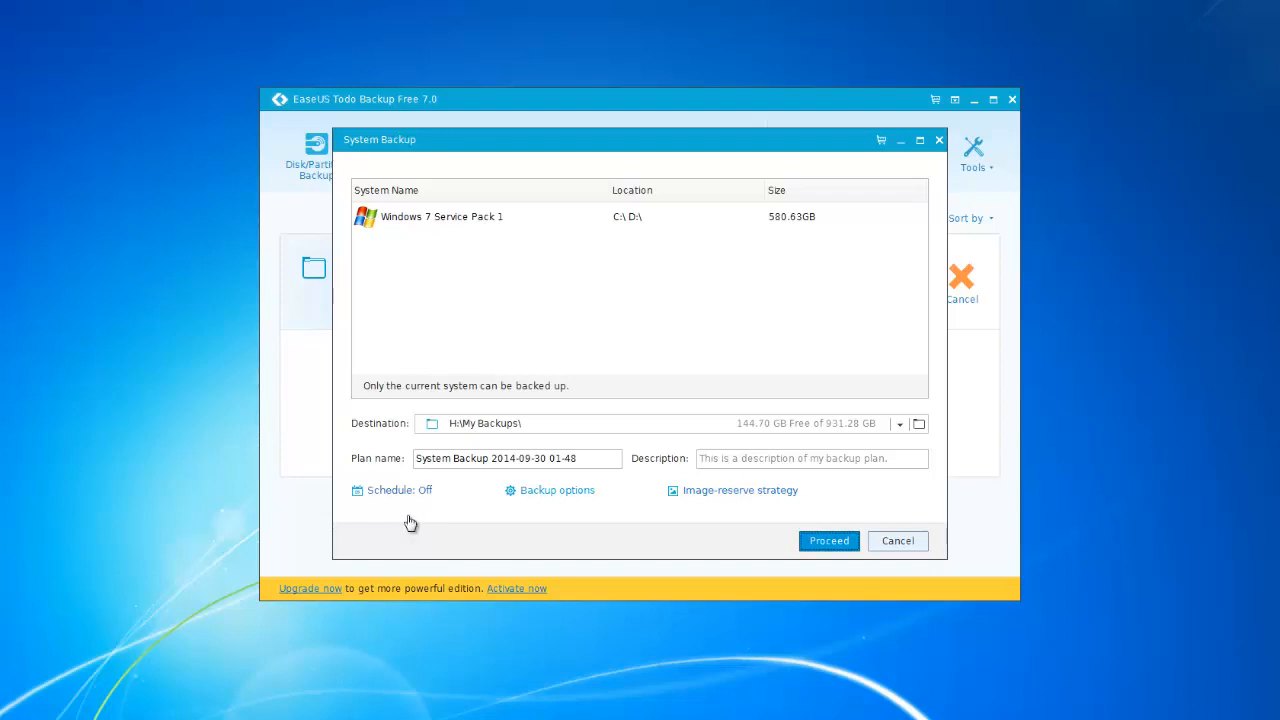
Review the backup options, run the system backup to H:\My Backups\, then begin a disk/partition backup
left_click(548, 490)
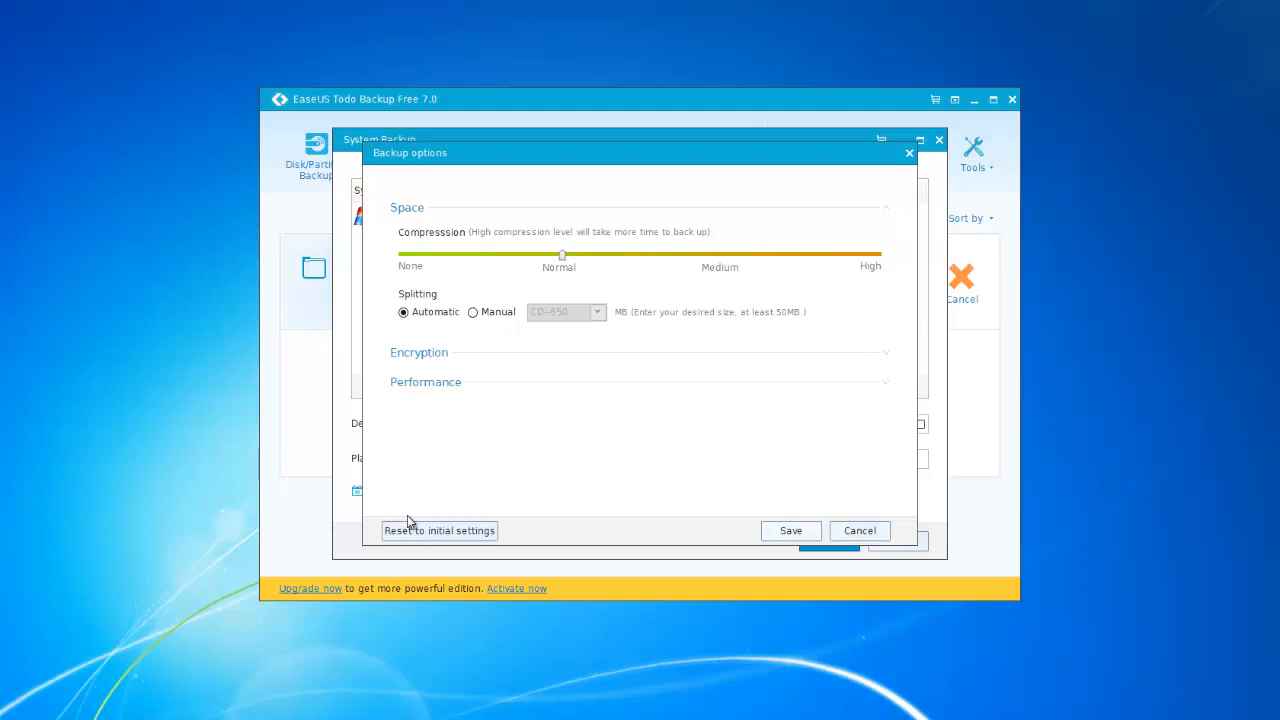
left_click(858, 530)
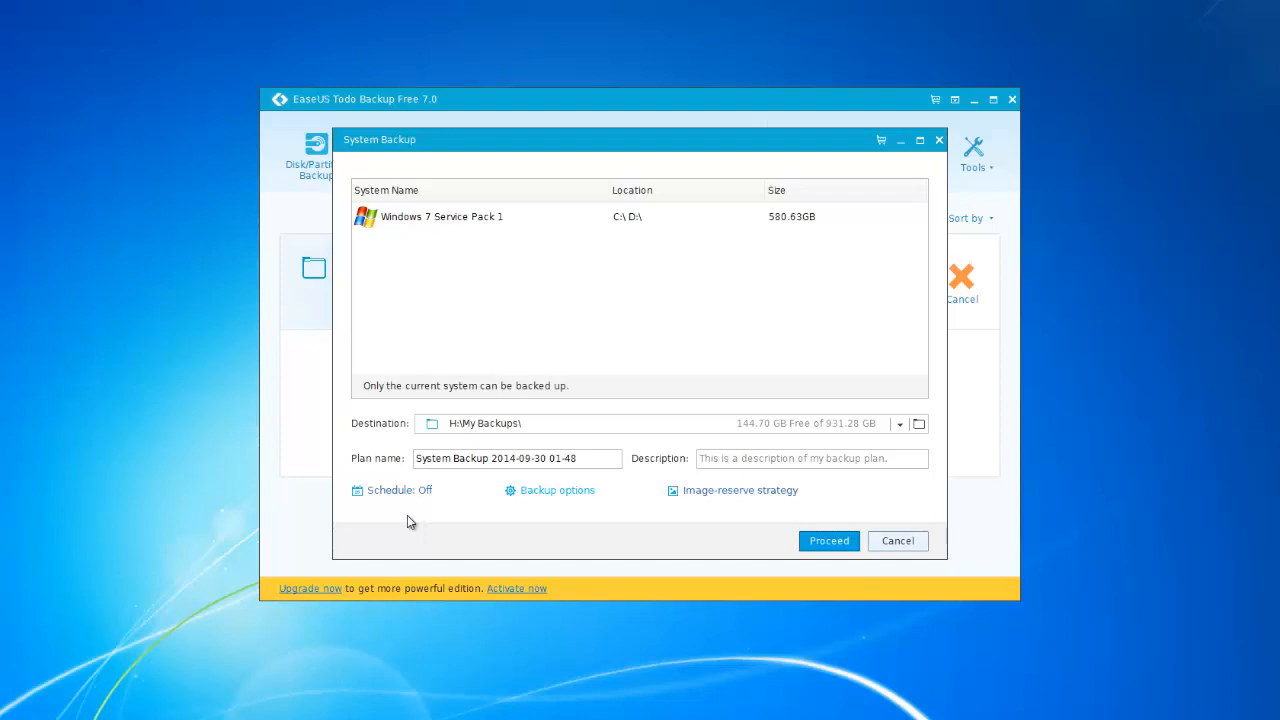
left_click(828, 540)
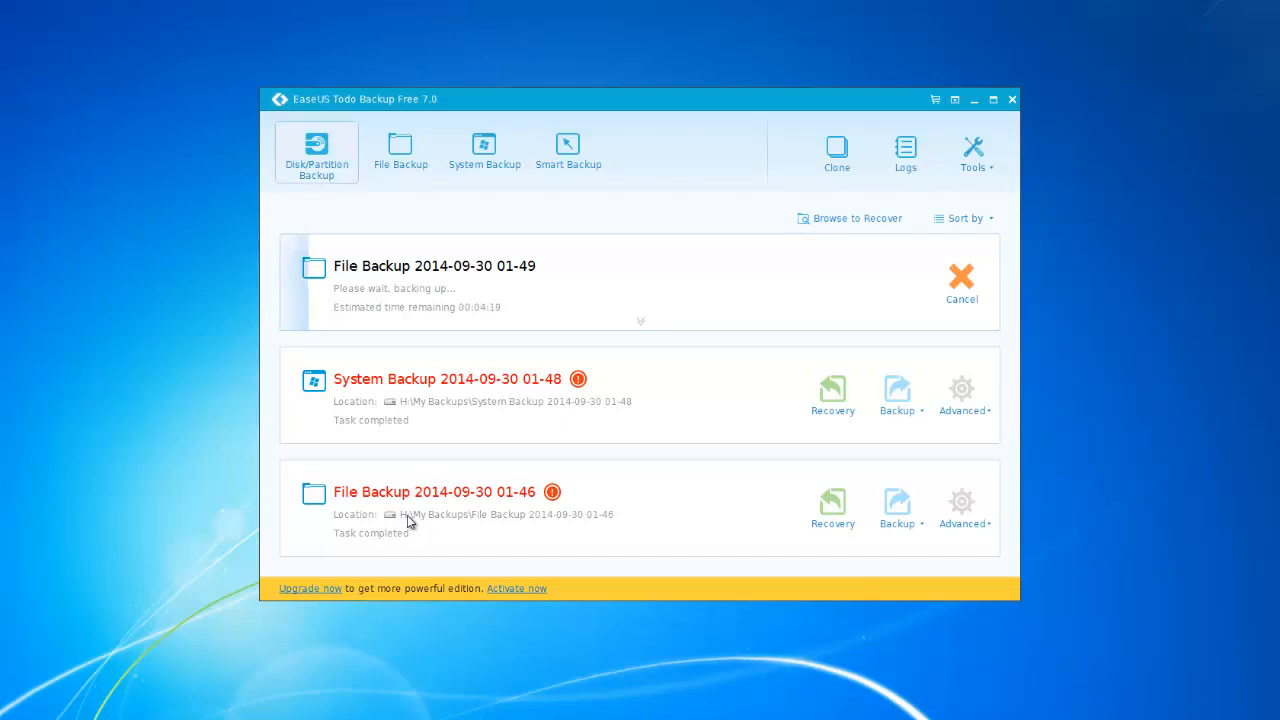
left_click(316, 152)
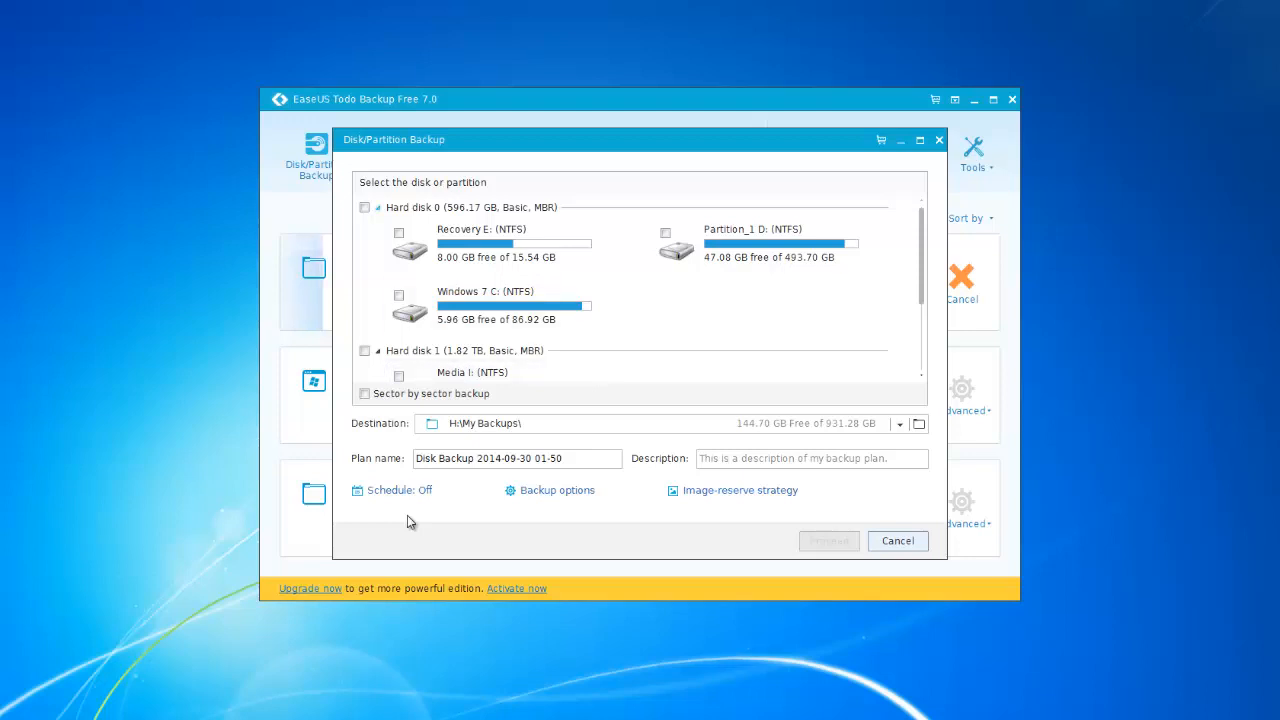
left_click(400, 296)
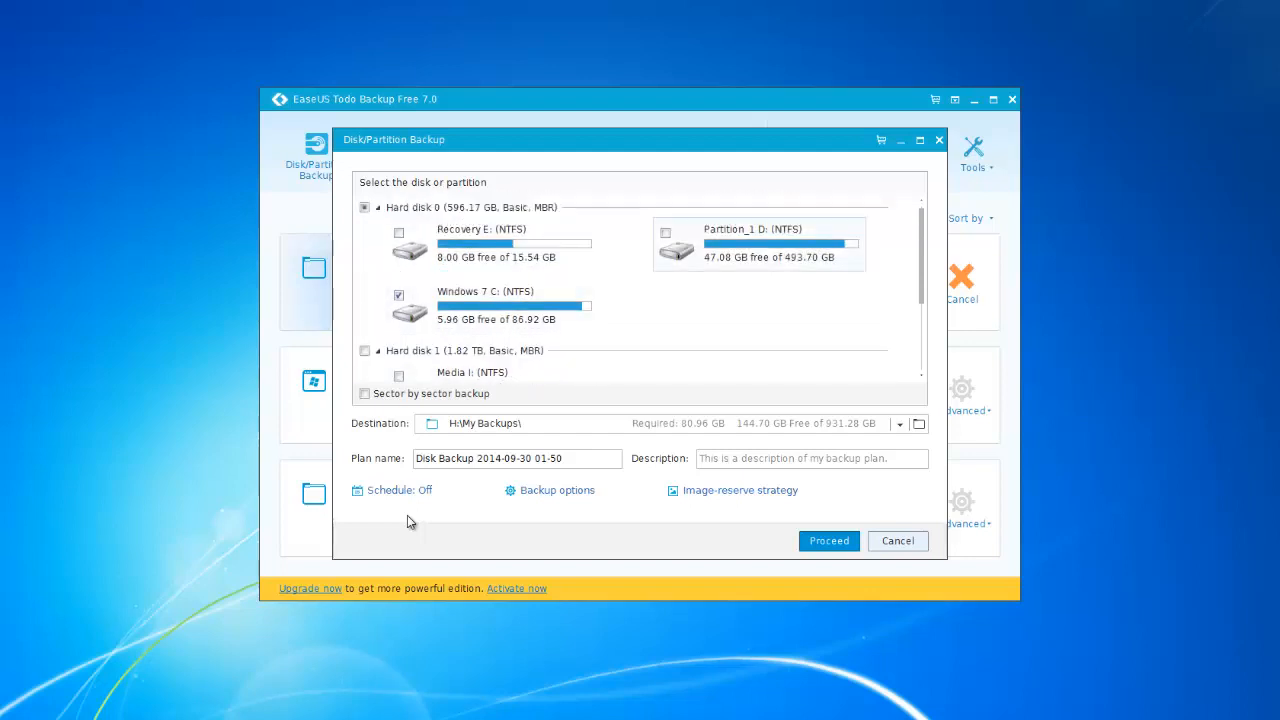
left_click(664, 232)
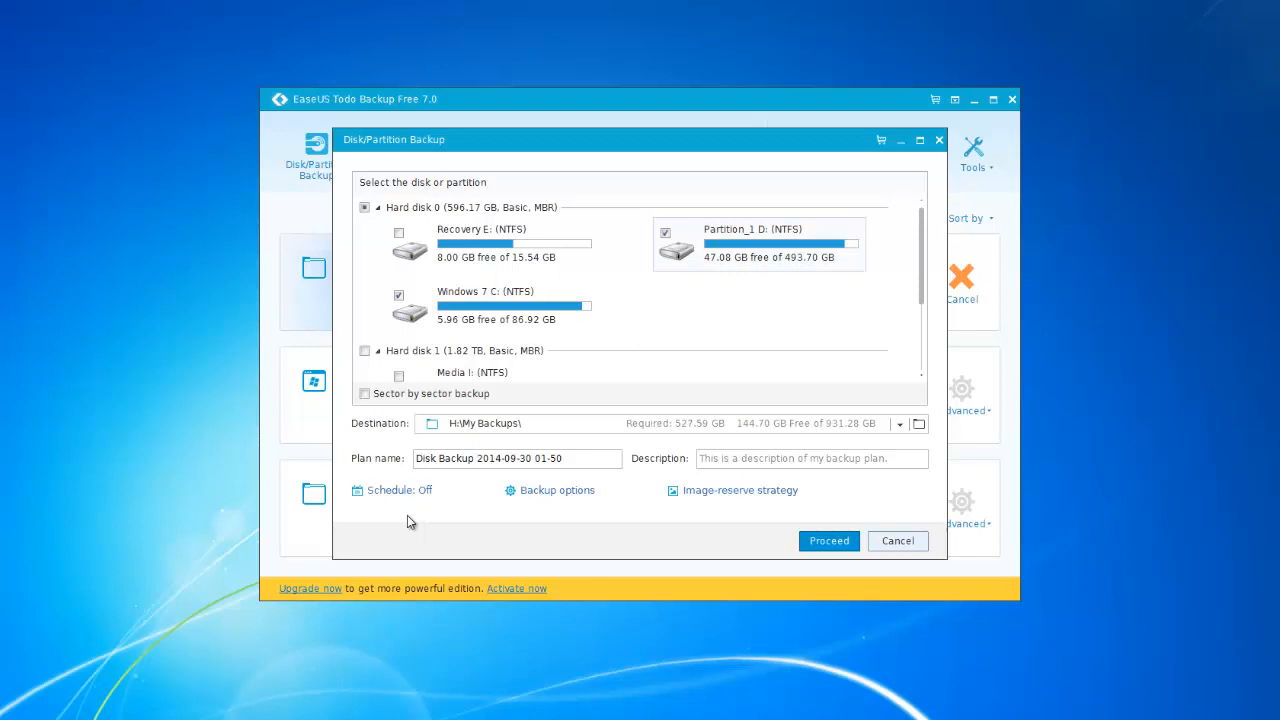
scroll("down", 3)
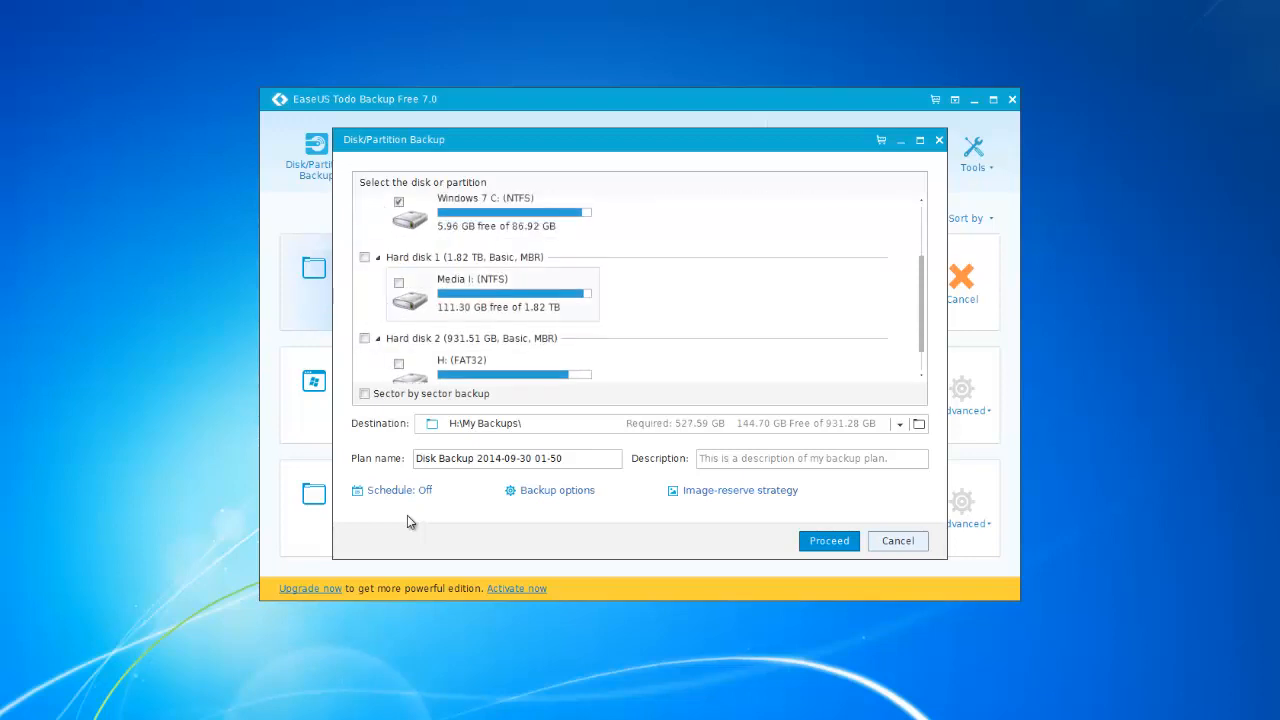
scroll("down", 3)
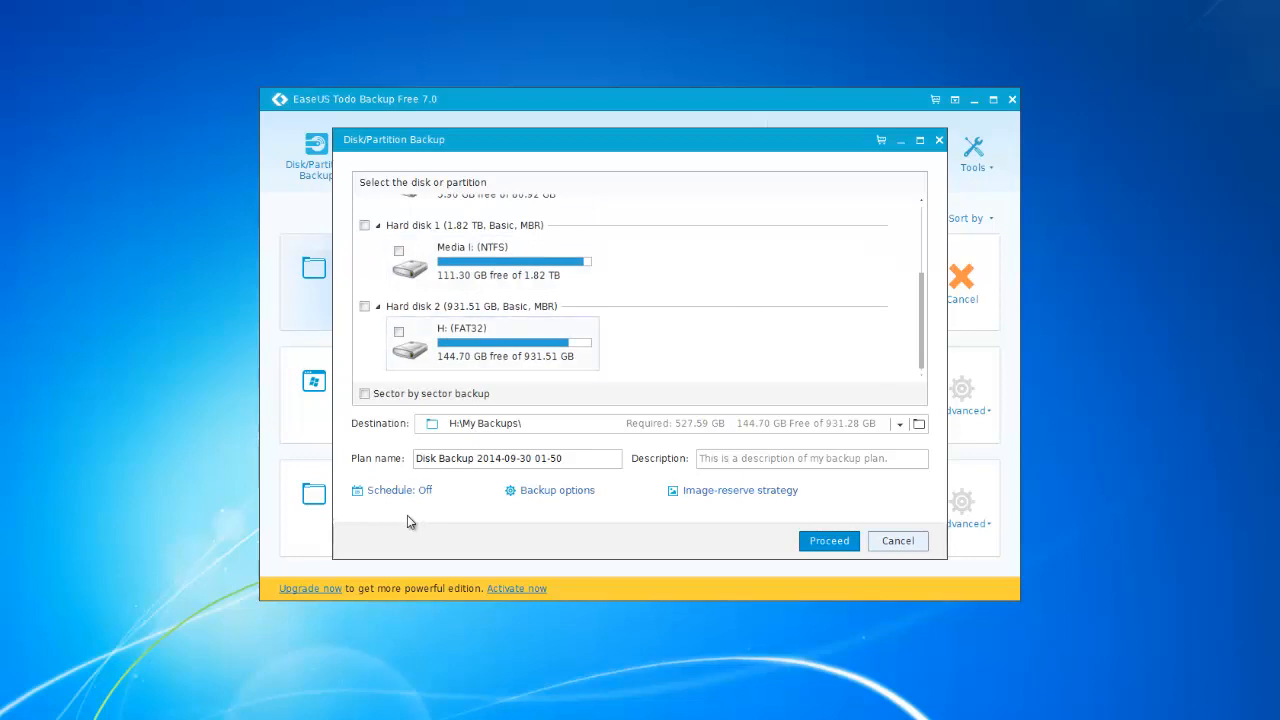
left_click(896, 540)
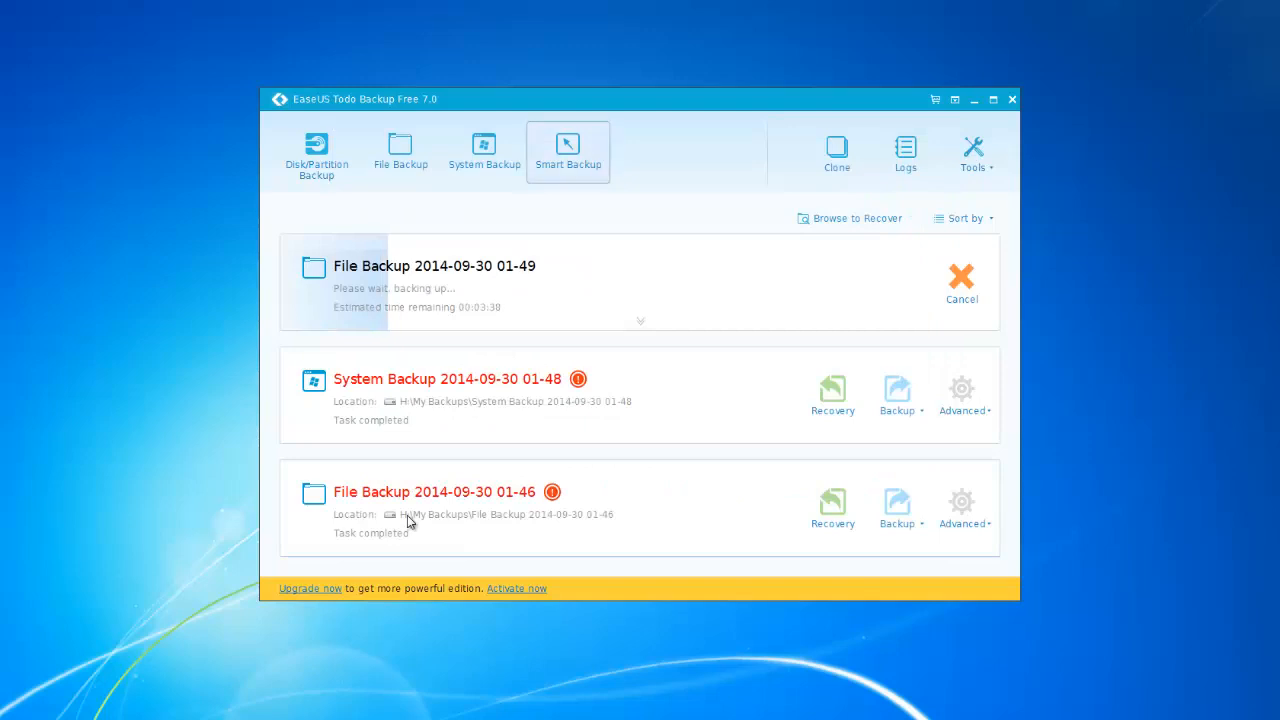
left_click(568, 150)
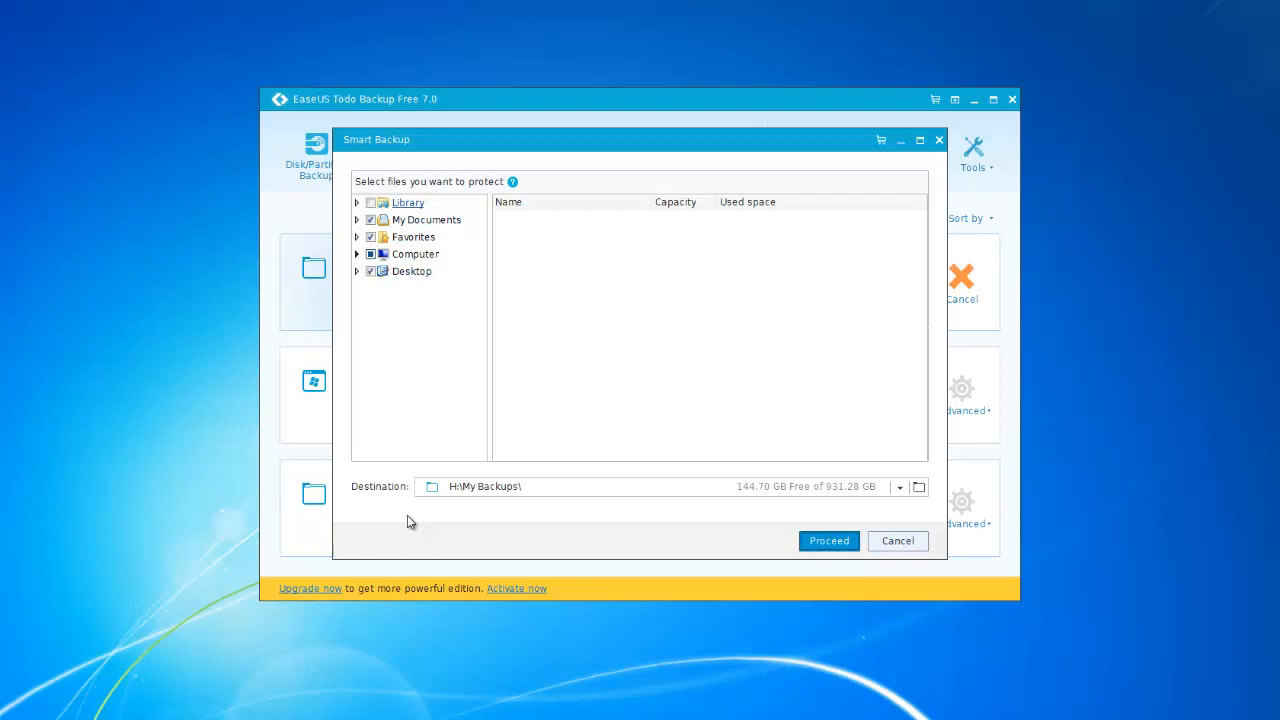
Cancel the Smart Backup setup and close the Disk/Partition Clone setup without cloning
left_click(408, 202)
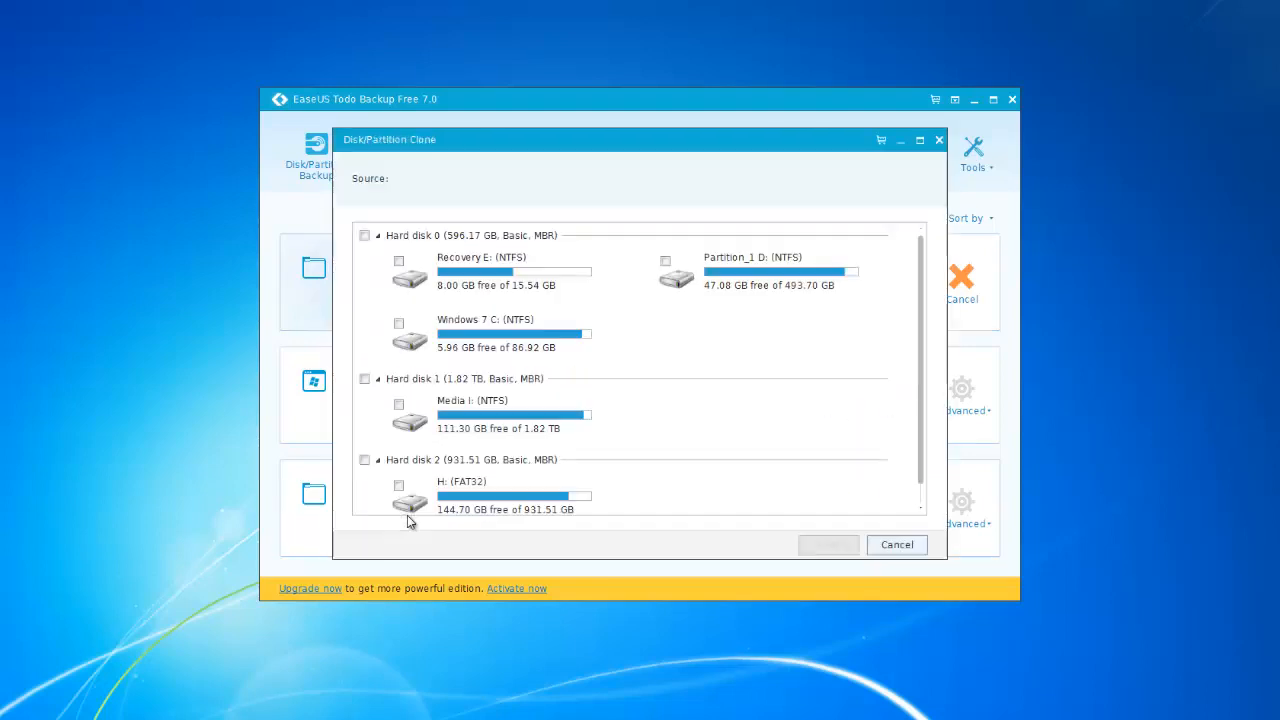
left_click(896, 544)
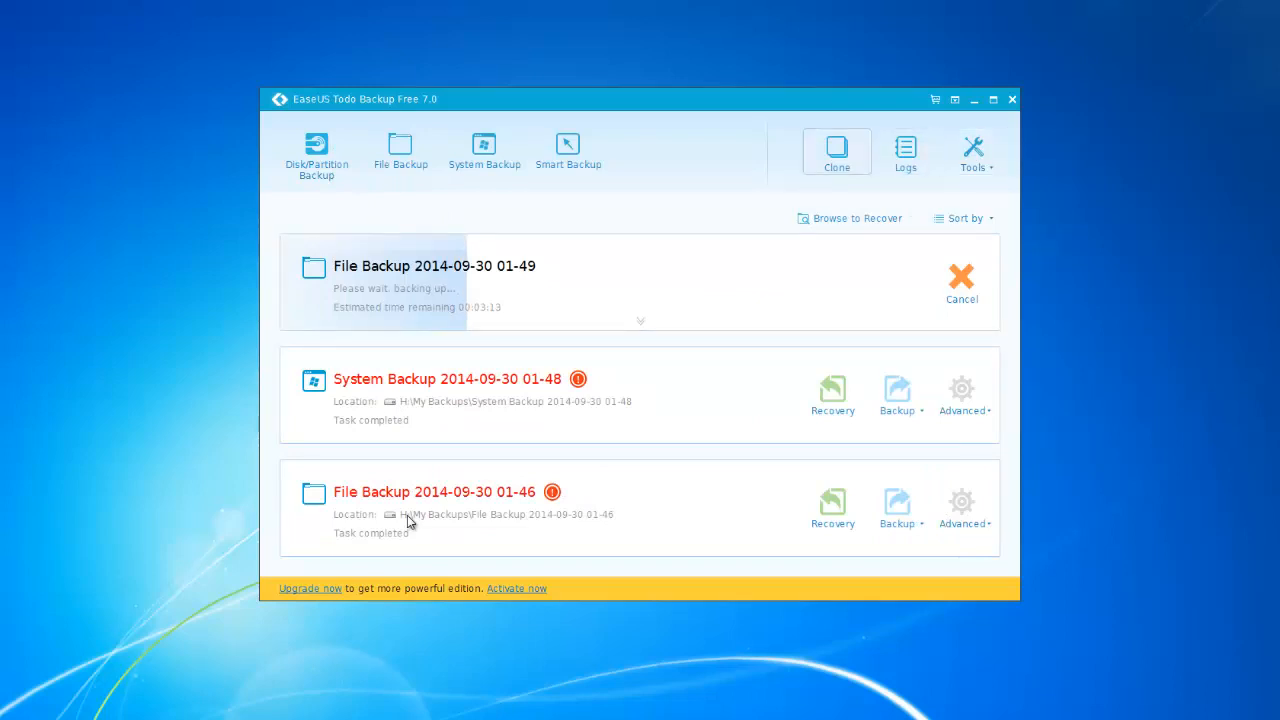
left_click(836, 152)
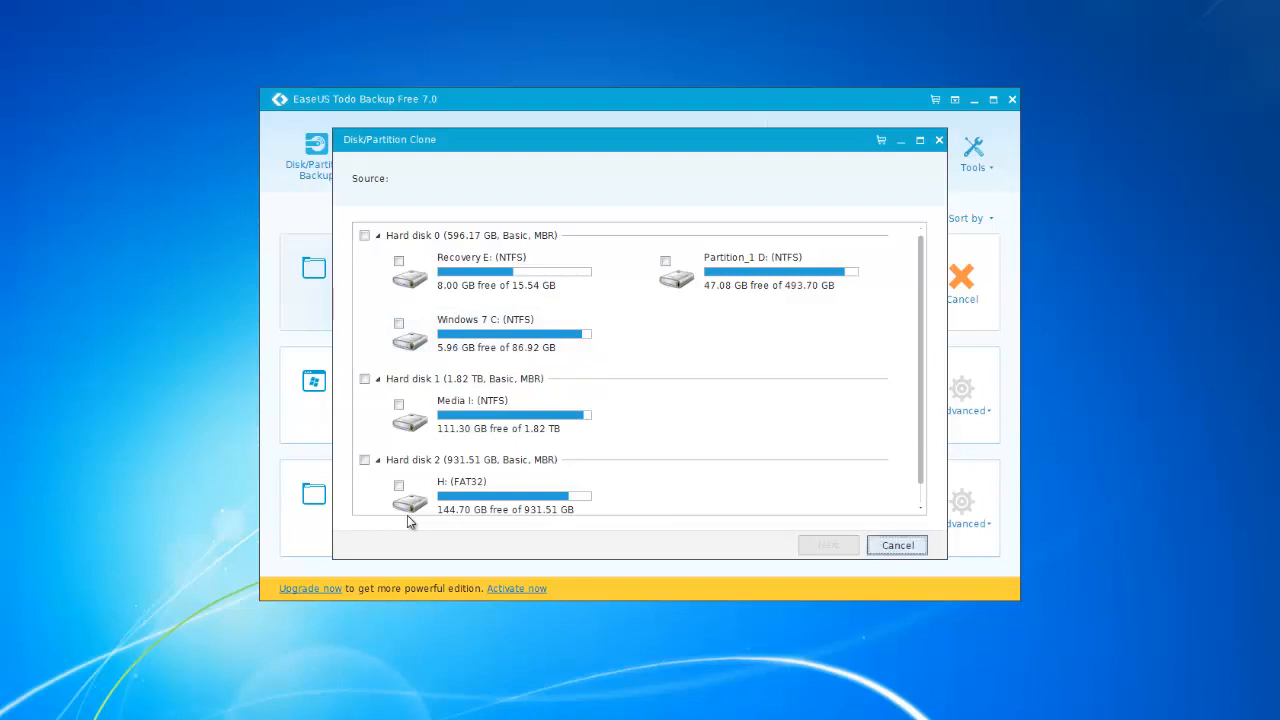
left_click(896, 544)
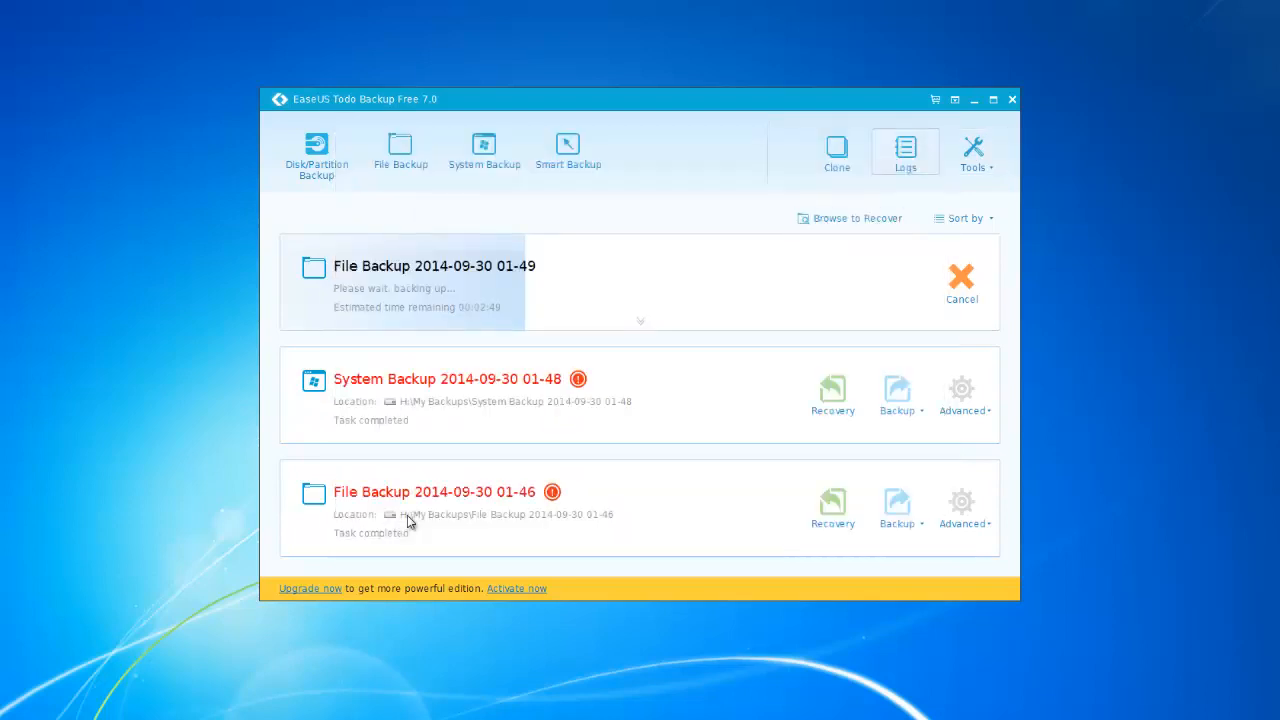
left_click(904, 150)
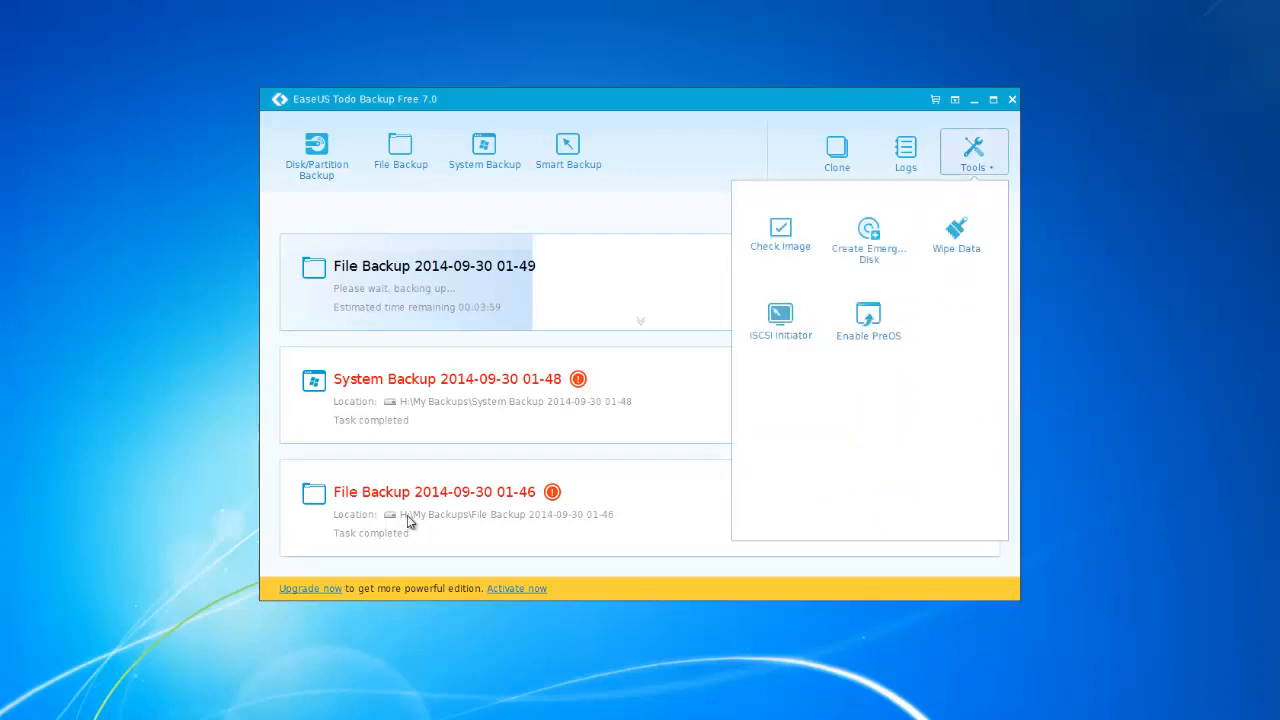
mouse_move(868, 236)
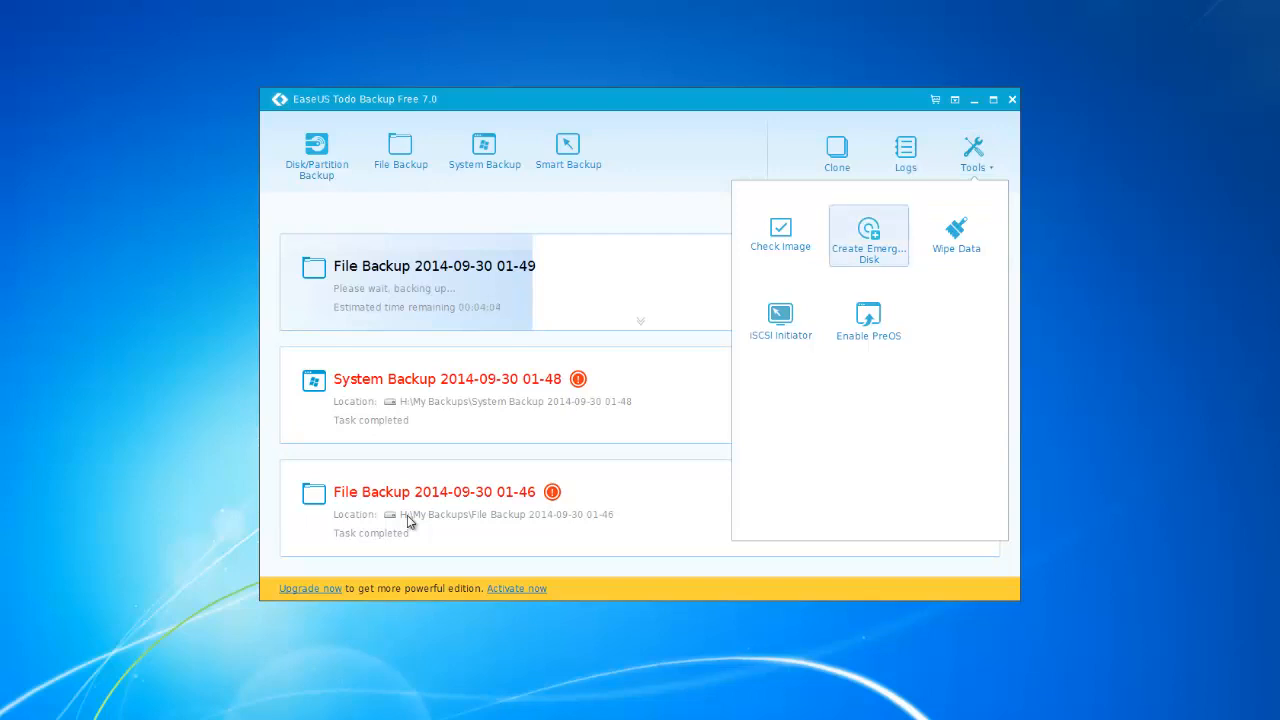
Start the Create Emergency Disk setup from the Tools menu, with the Linux ISO option chosen
left_click(868, 232)
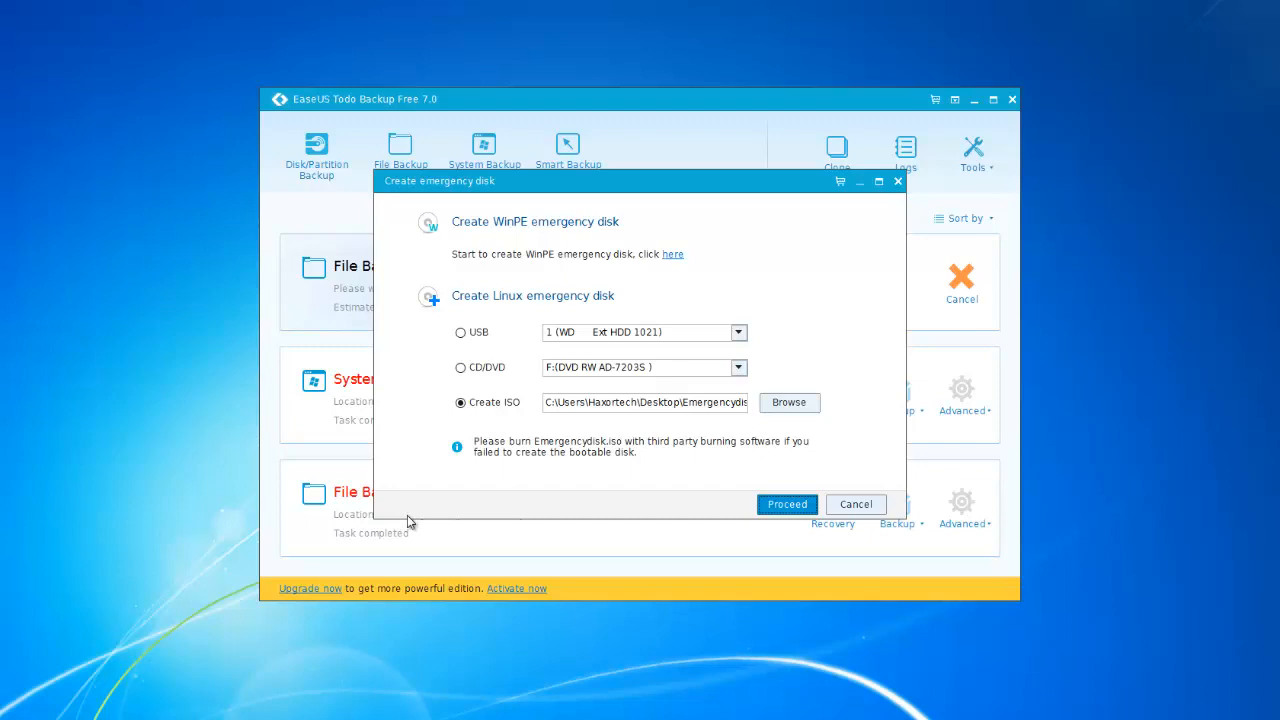
Leave Create ISO selected for the Linux emergency disk and dismiss the emergency disk creator
left_click(856, 504)
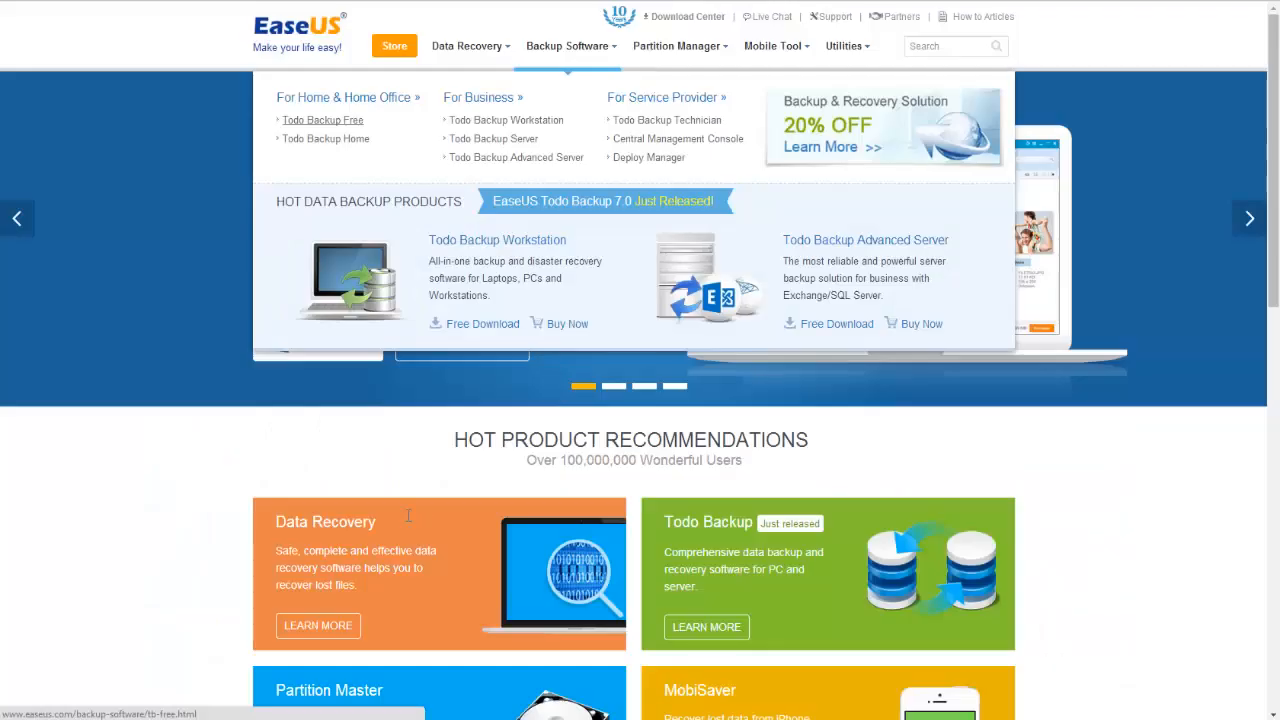
Go to the Todo Backup Free 7.0 product page from the site's Backup Software menu
left_click(322, 120)
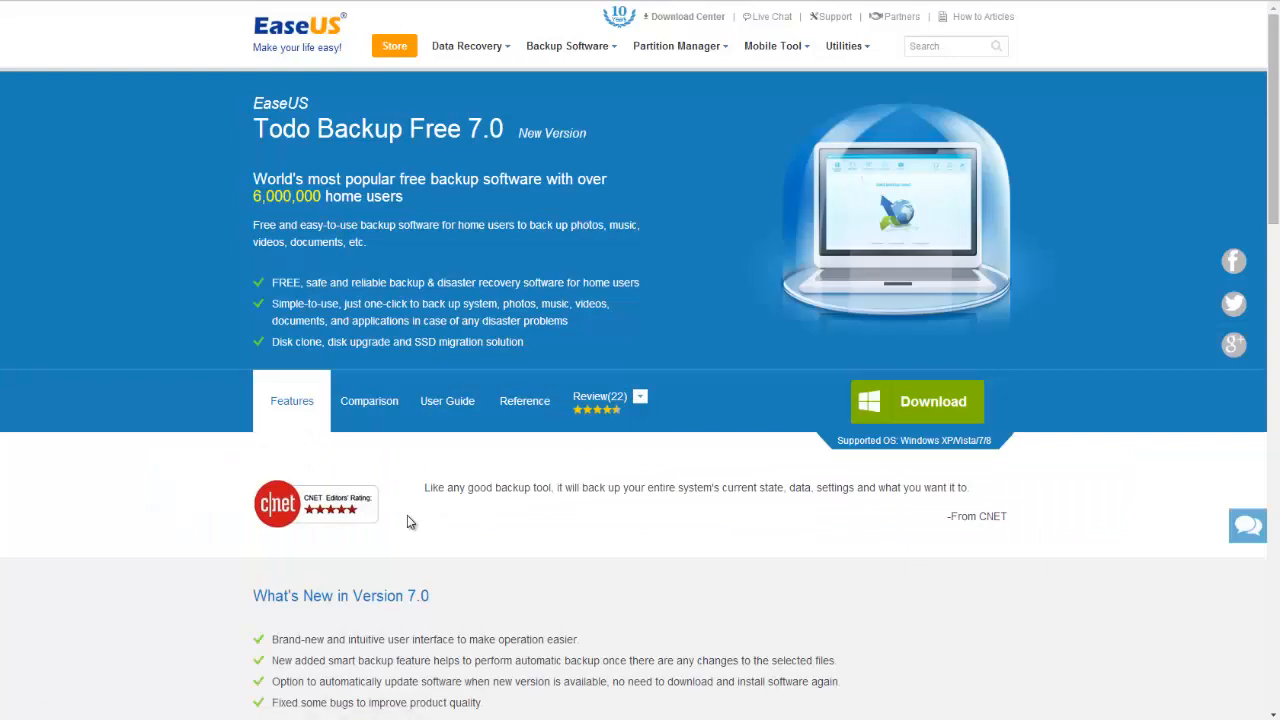